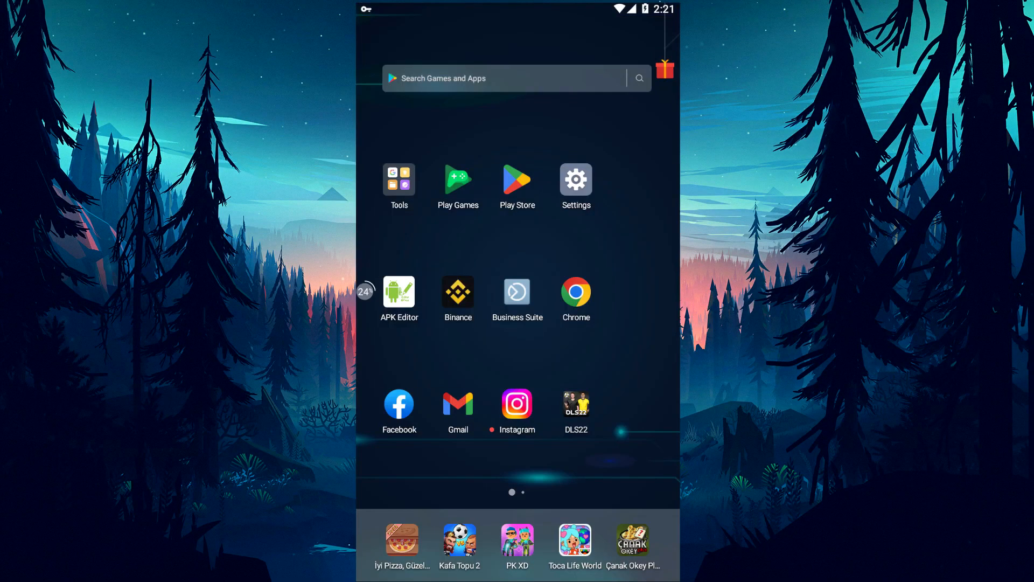
Clear all of Snapchat's stored app data from its app info in Settings
{"action": "left_click", "coordinate": [576, 178]}
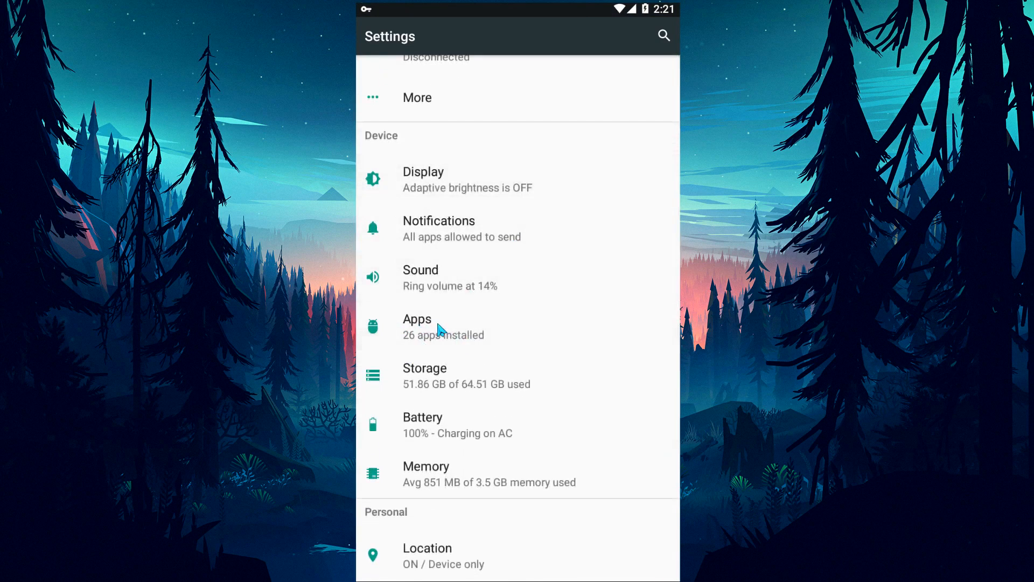
{"action": "left_click", "coordinate": [417, 327]}
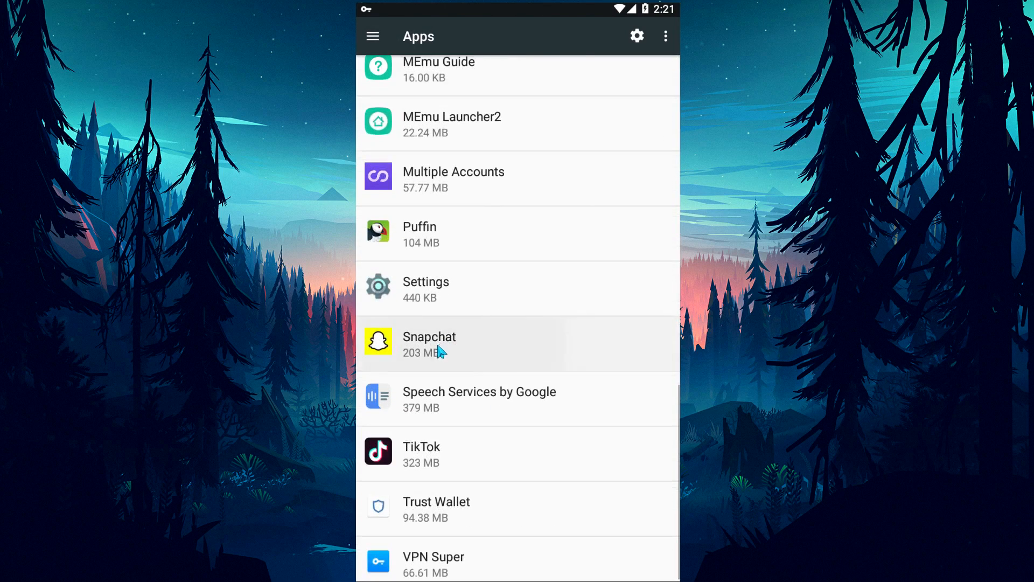
{"action": "left_click", "coordinate": [429, 343]}
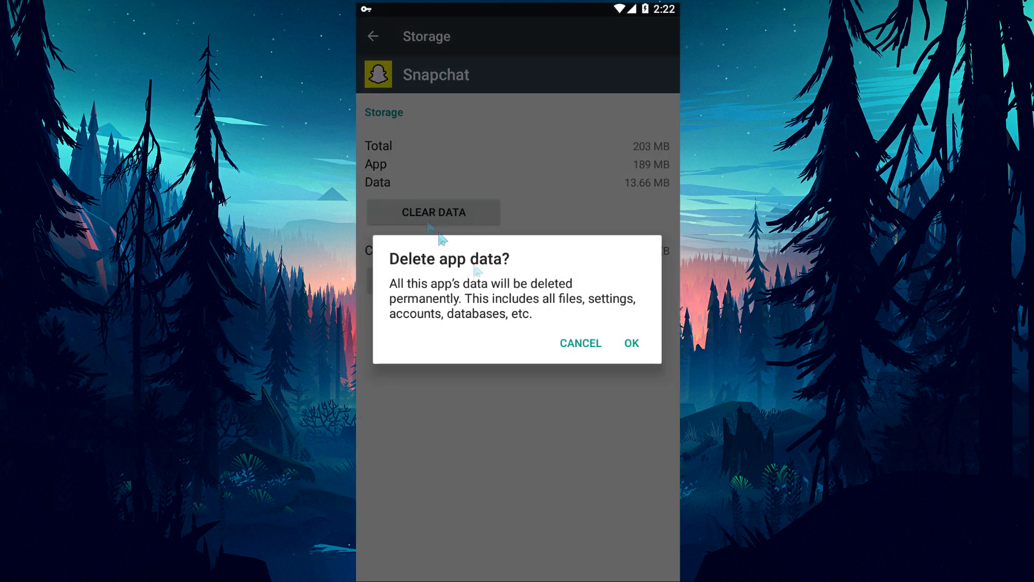
{"action": "left_click", "coordinate": [630, 344]}
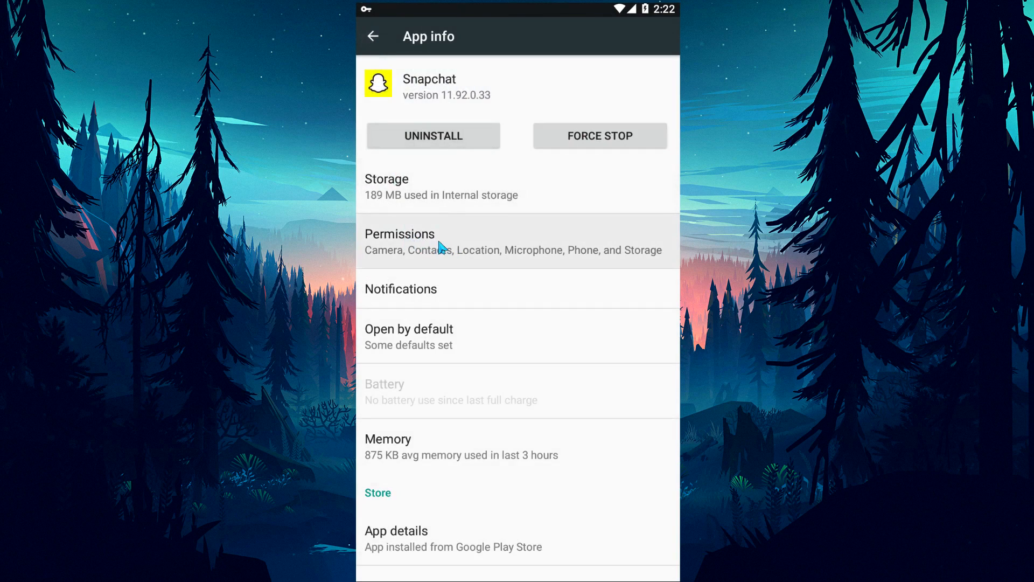
{"action": "mouse_move", "coordinate": [412, 248]}
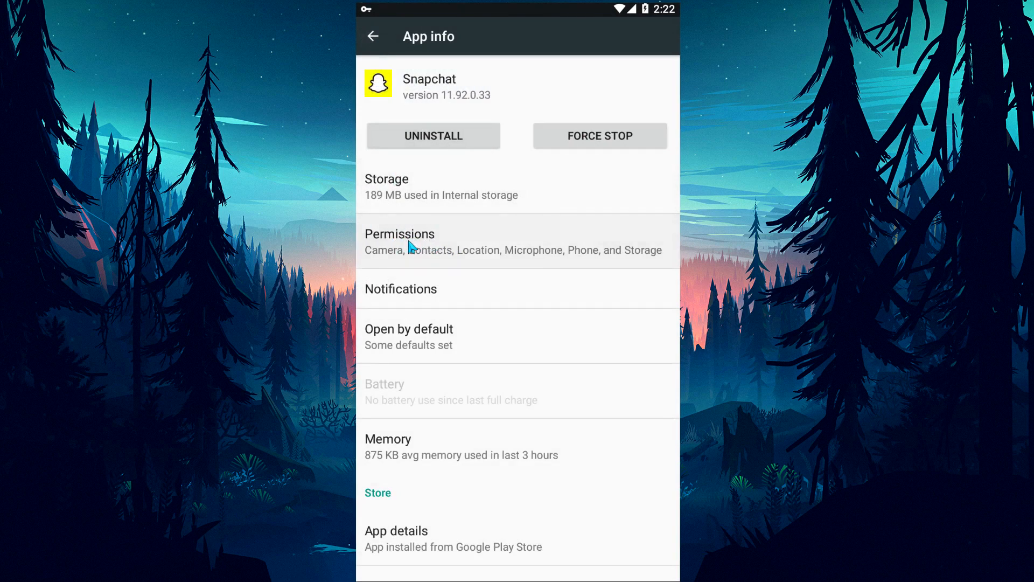
Review Snapchat's permissions, leaving them all enabled, and return to the home screen
{"action": "left_click", "coordinate": [400, 233]}
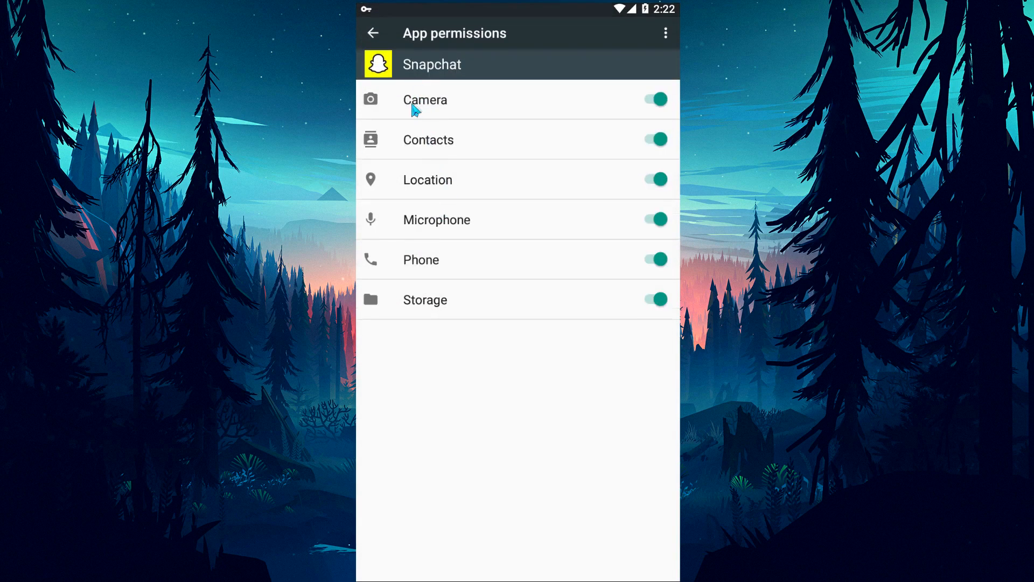
{"action": "left_click", "coordinate": [373, 33]}
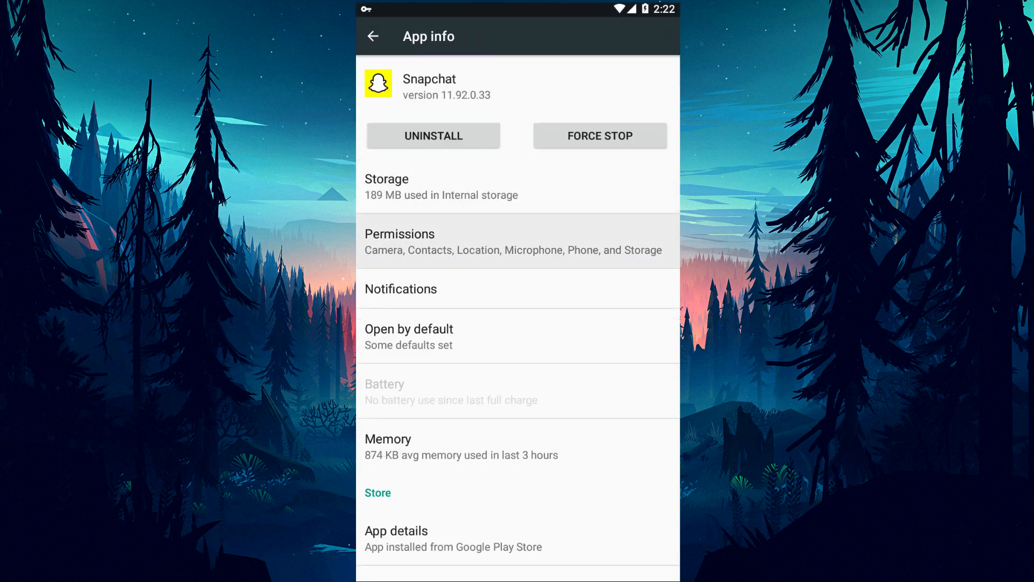
{"action": "left_click", "coordinate": [373, 36]}
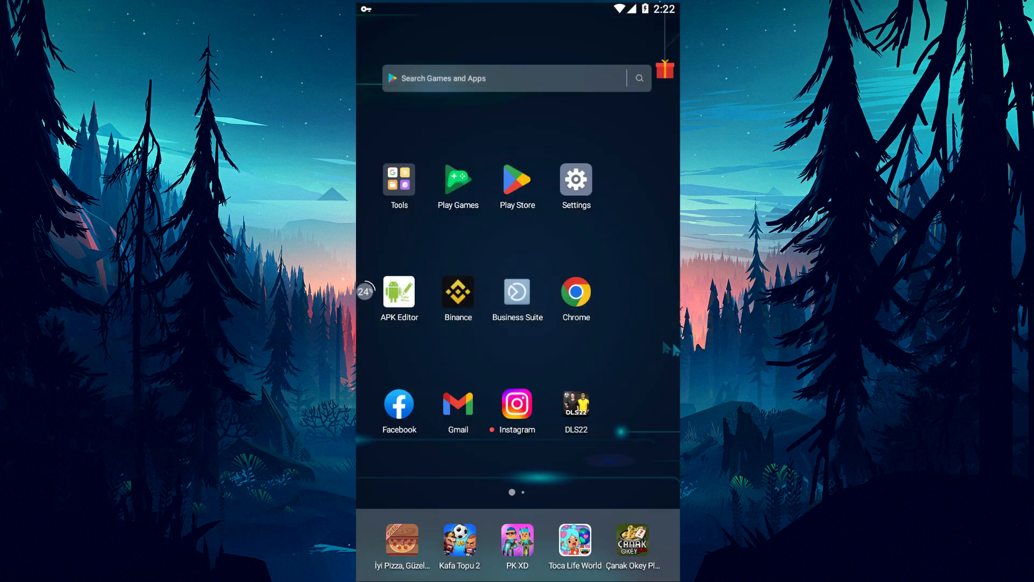
{"action": "mouse_move", "coordinate": [491, 338]}
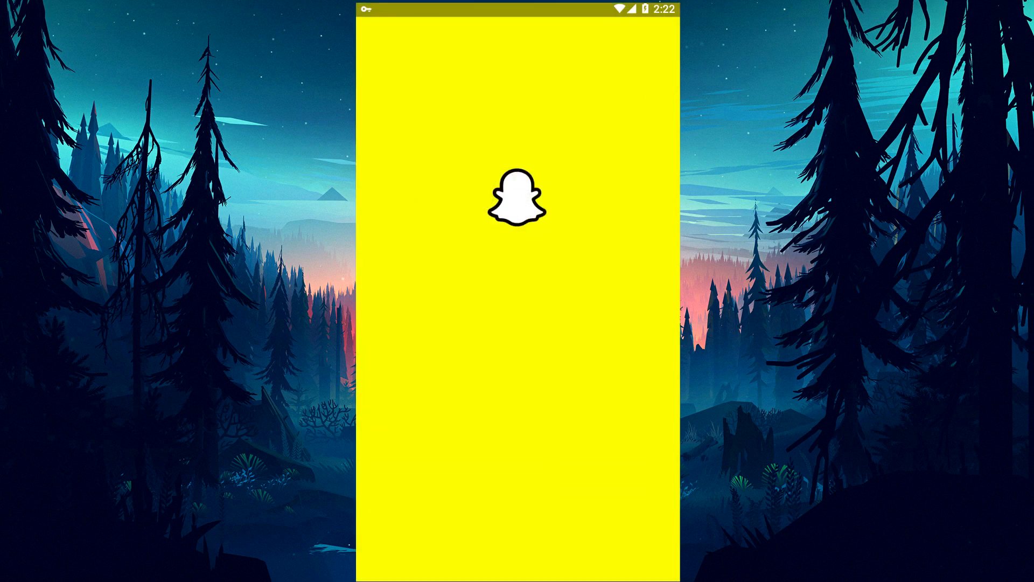
Uninstall Snapchat from its Play Store page and reinstall it fresh
{"action": "key", "text": "back"}
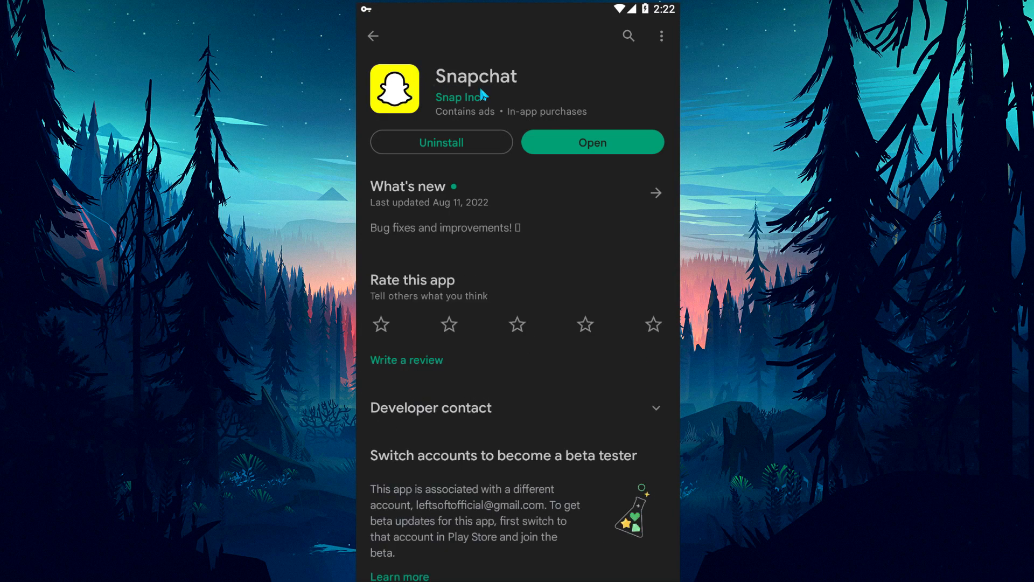
{"action": "left_click", "coordinate": [441, 142]}
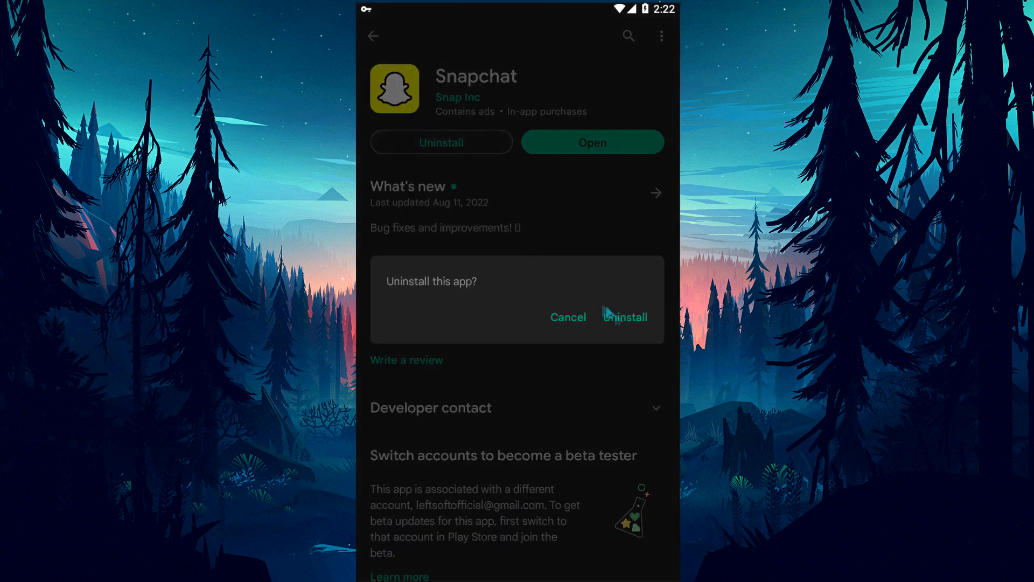
{"action": "left_click", "coordinate": [625, 318]}
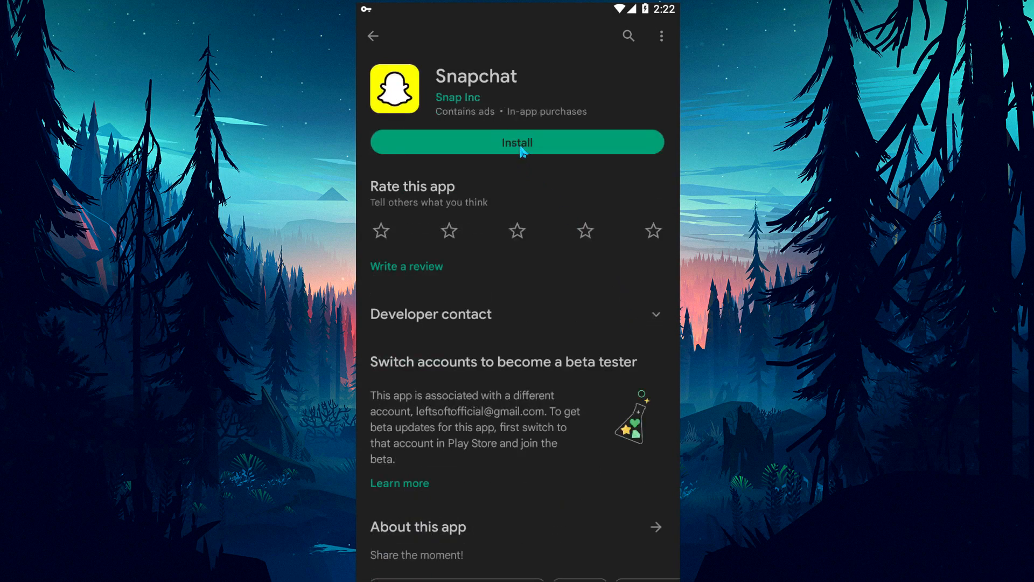
{"action": "left_click", "coordinate": [516, 141]}
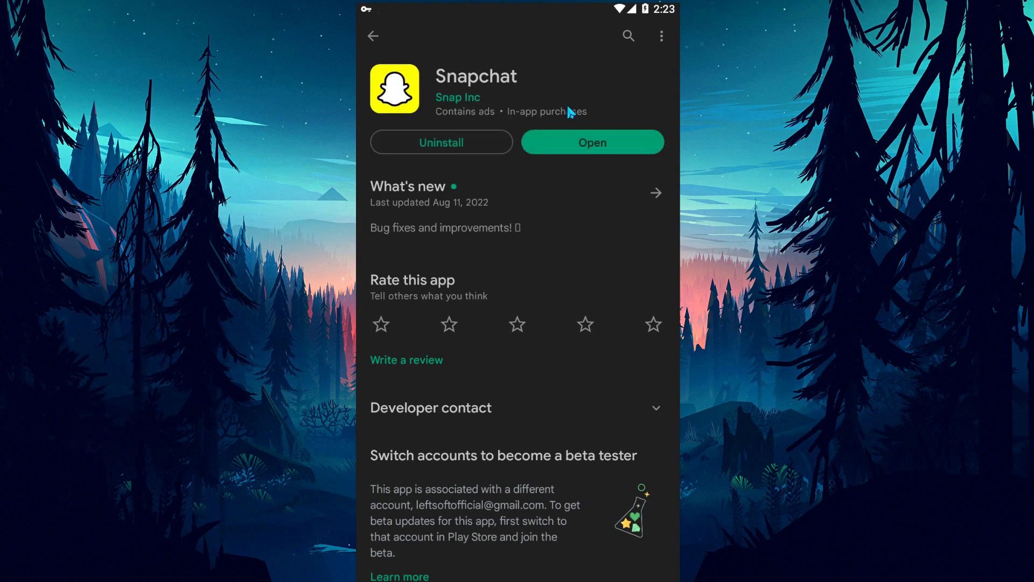
{"action": "left_click", "coordinate": [591, 141]}
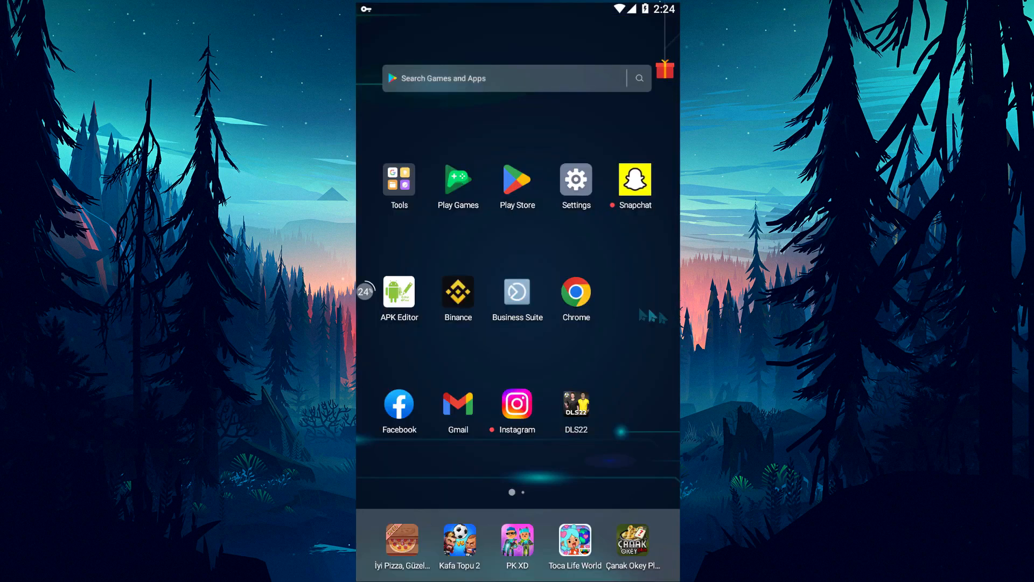
Log in to the Snapchat accounts site in Chrome as r.krca
{"action": "left_click", "coordinate": [632, 180]}
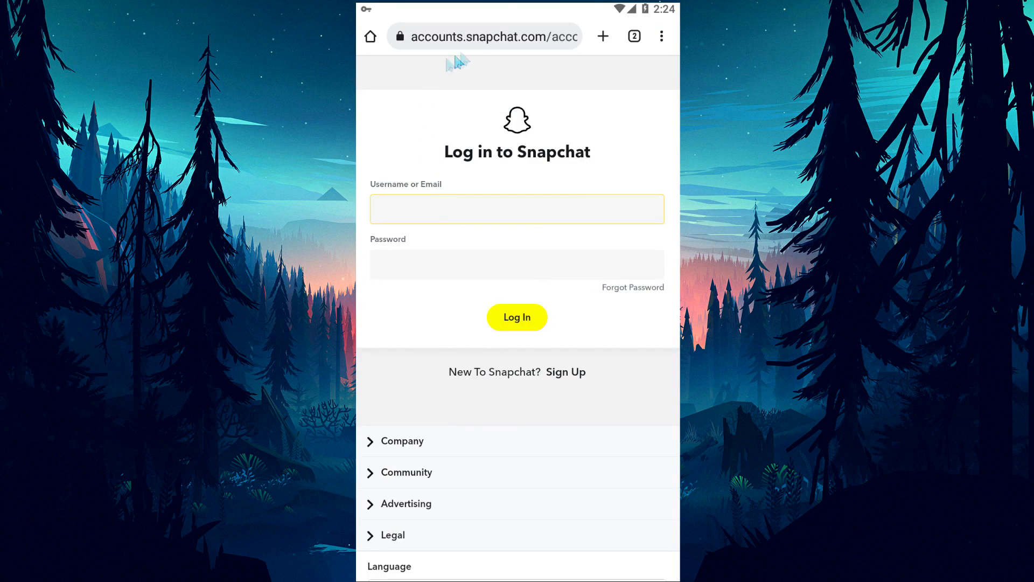
{"action": "left_click", "coordinate": [486, 36]}
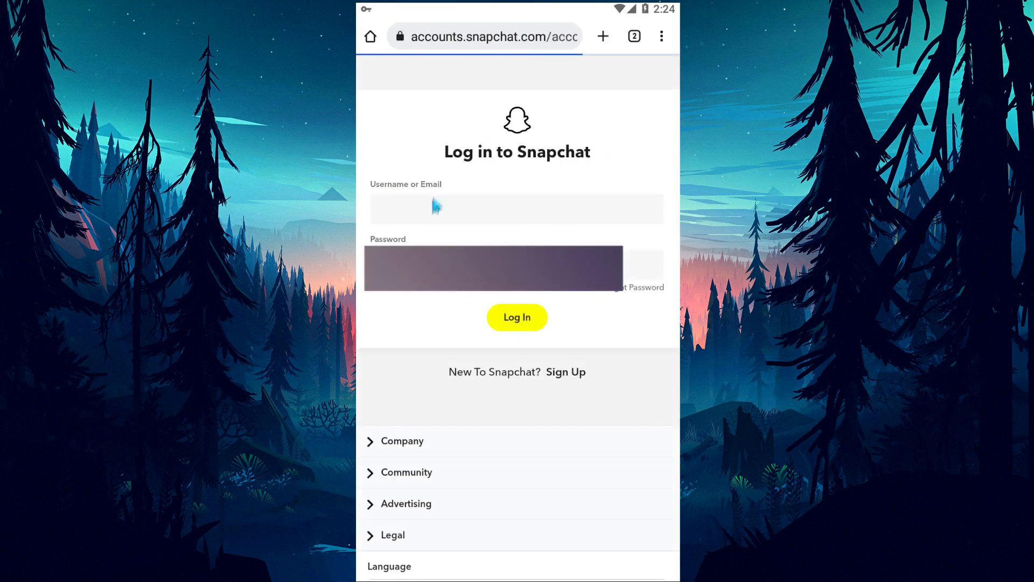
{"action": "type", "text": "r.krca"}
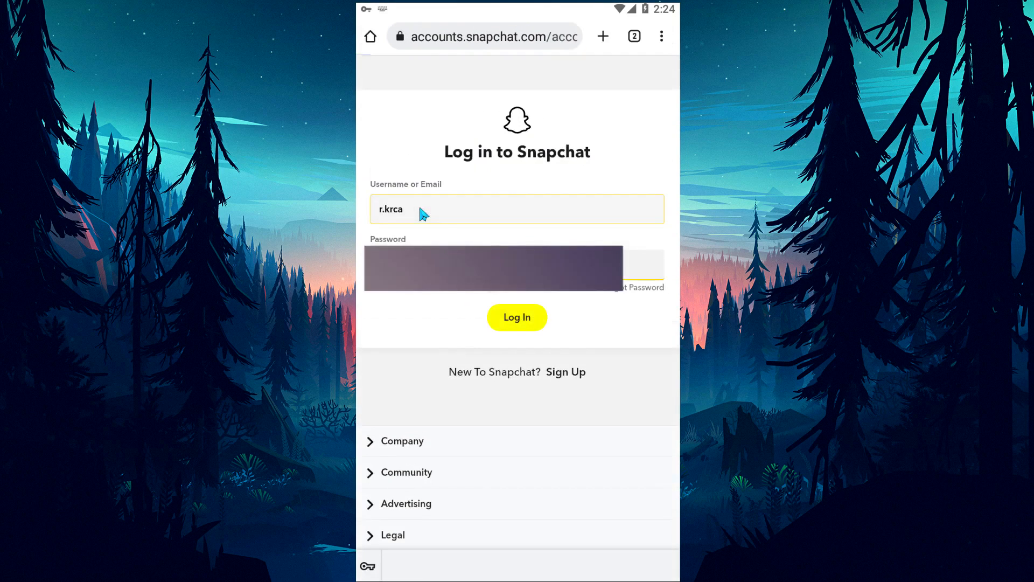
{"action": "left_click", "coordinate": [517, 318]}
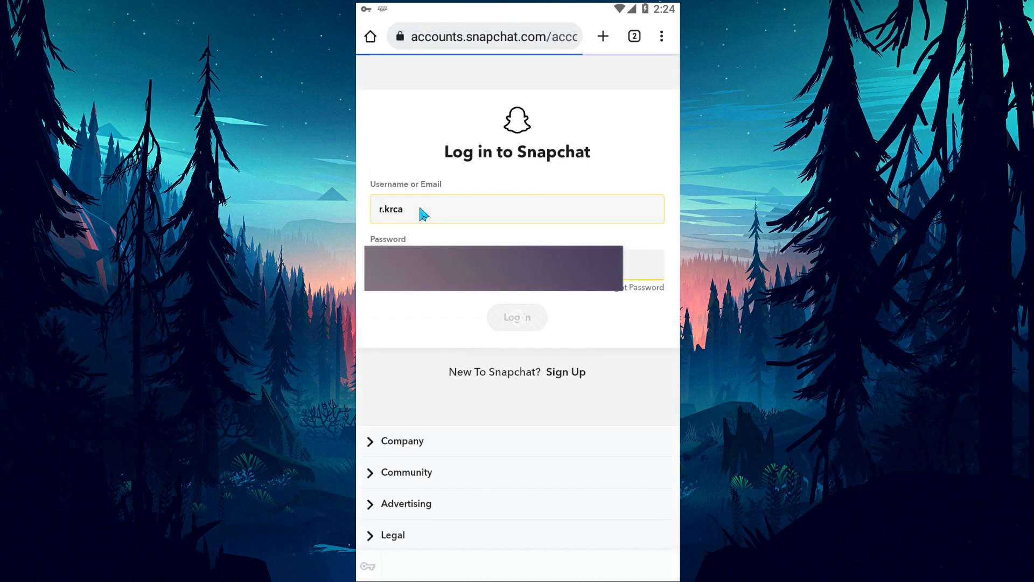
{"action": "left_click", "coordinate": [517, 317]}
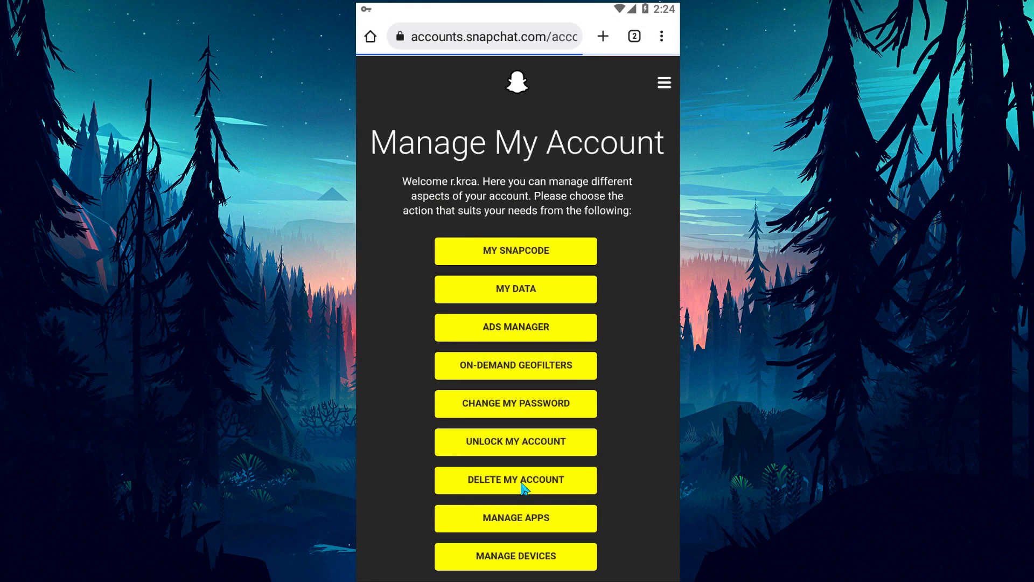
{"action": "left_click", "coordinate": [517, 517]}
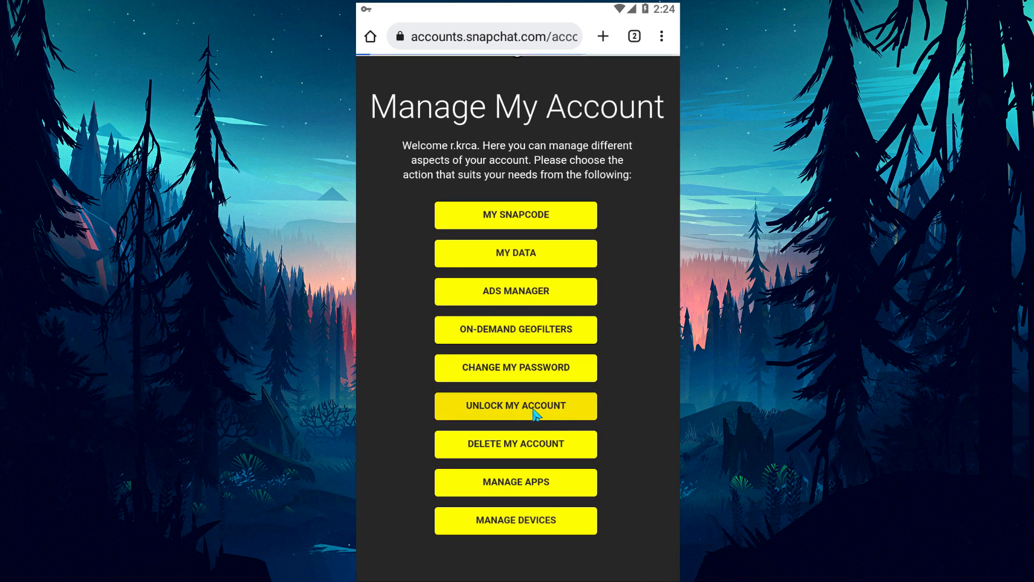
Request the account unlock, passing the taxi-image reCAPTCHA check
{"action": "left_click", "coordinate": [516, 406]}
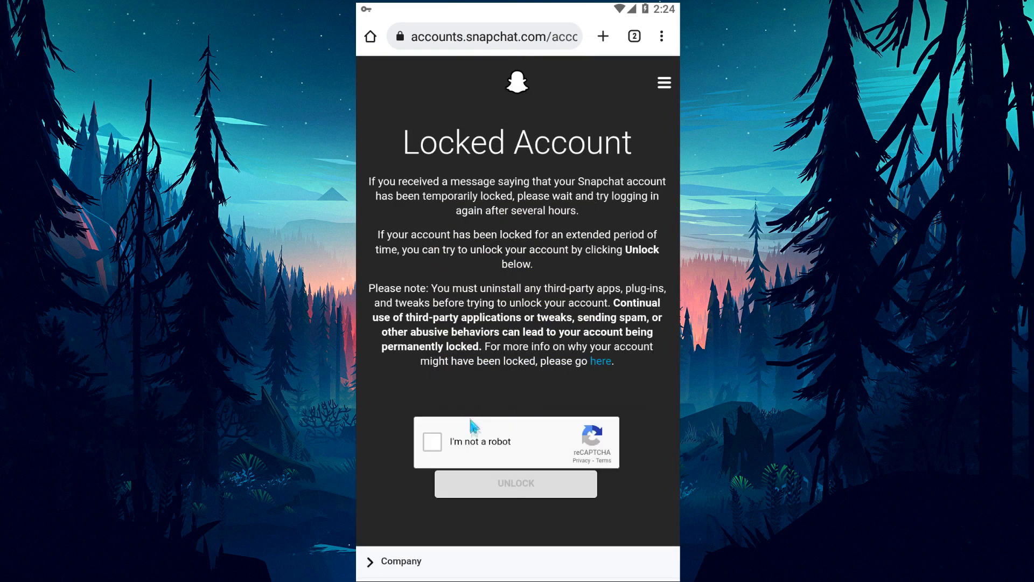
{"action": "left_click", "coordinate": [431, 442]}
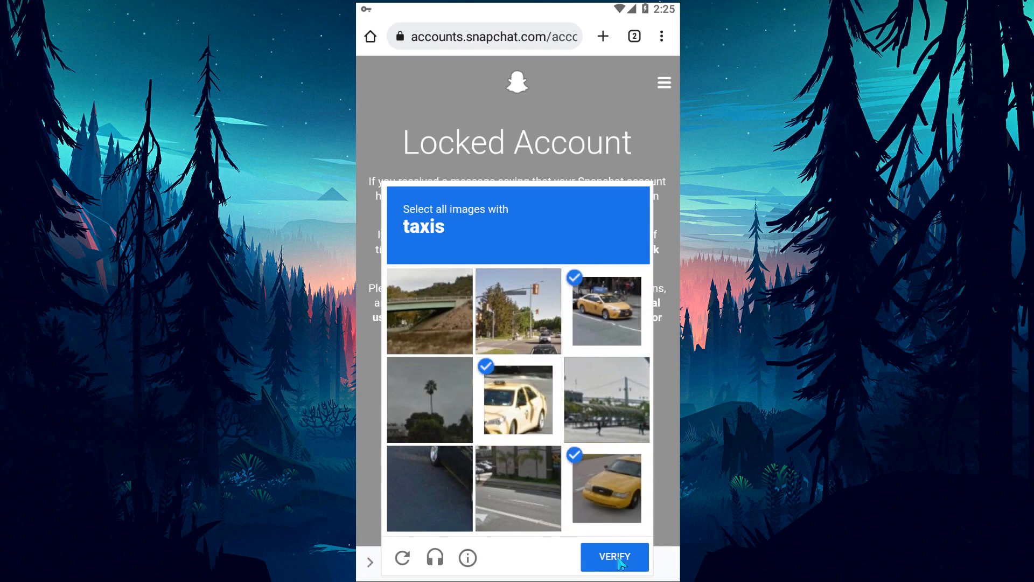
{"action": "left_click", "coordinate": [614, 557]}
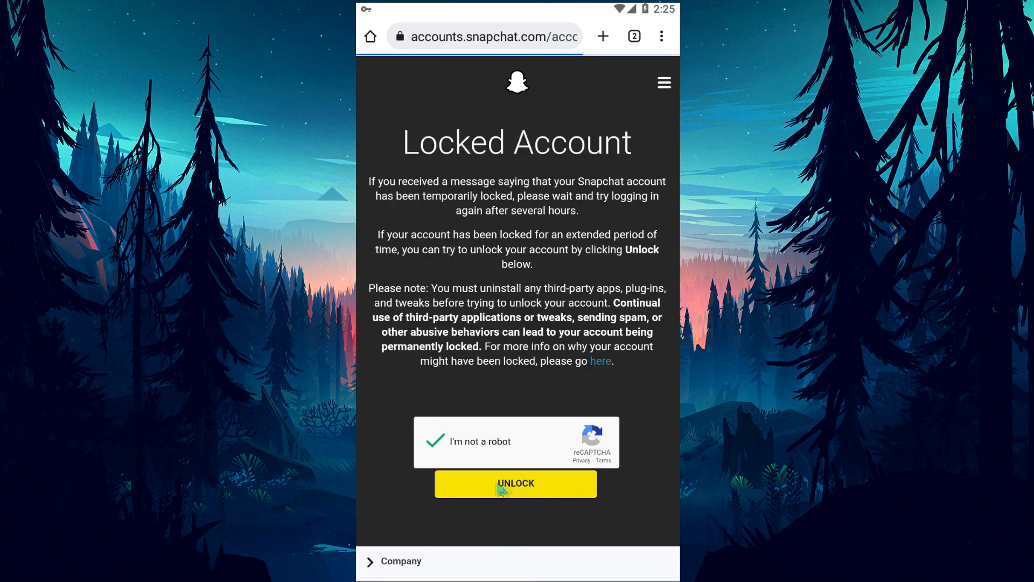
{"action": "left_click", "coordinate": [517, 483]}
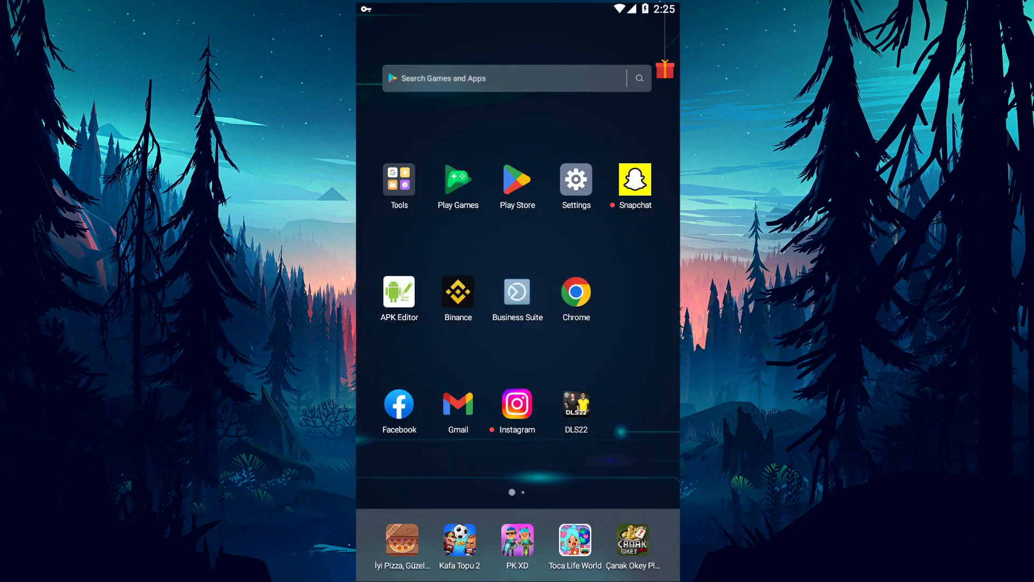
Uninstall Snapchat via its launcher icon and open a new Chrome tab
{"action": "left_click", "coordinate": [634, 178]}
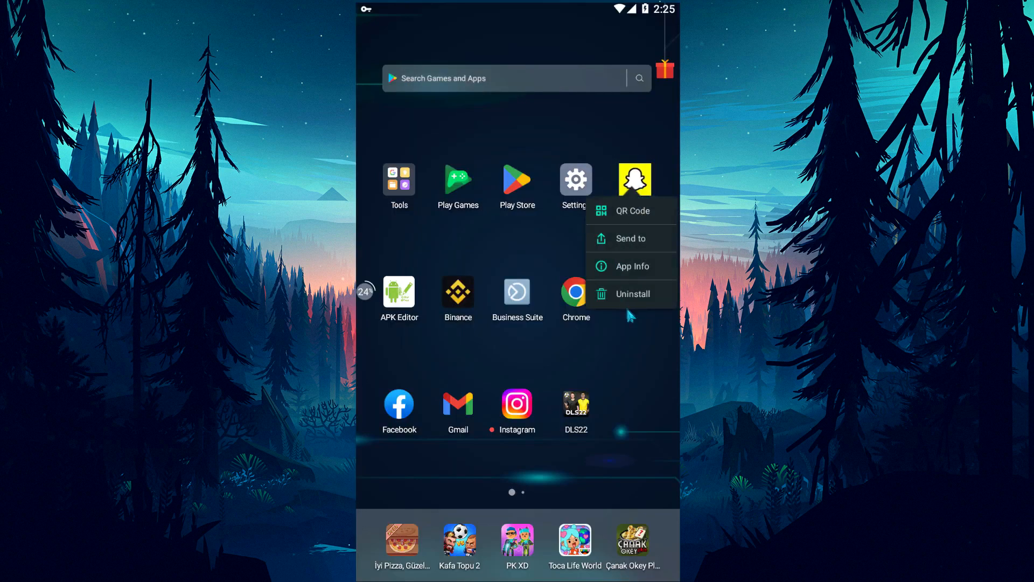
{"action": "left_click", "coordinate": [632, 293]}
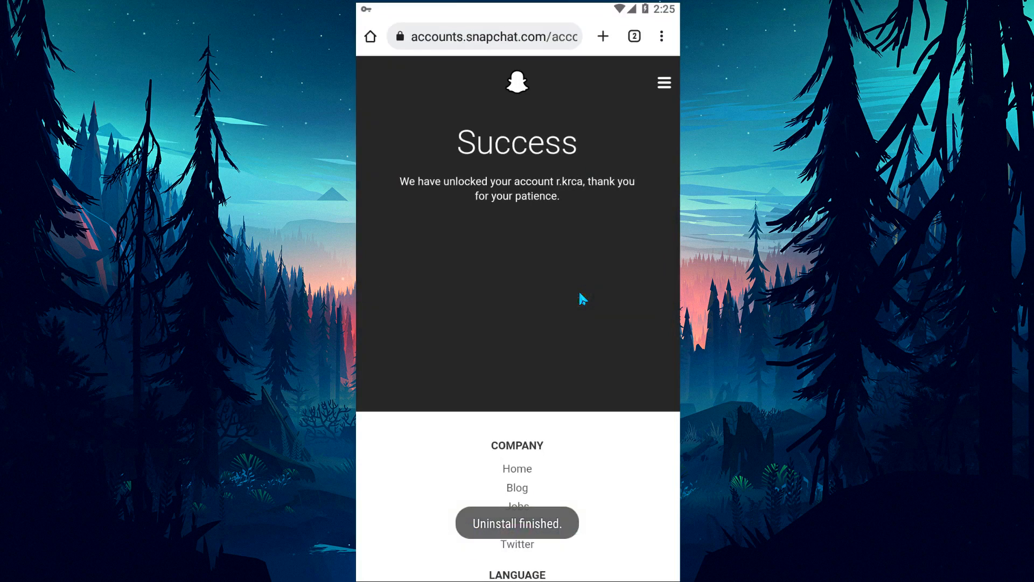
{"action": "left_click", "coordinate": [633, 35]}
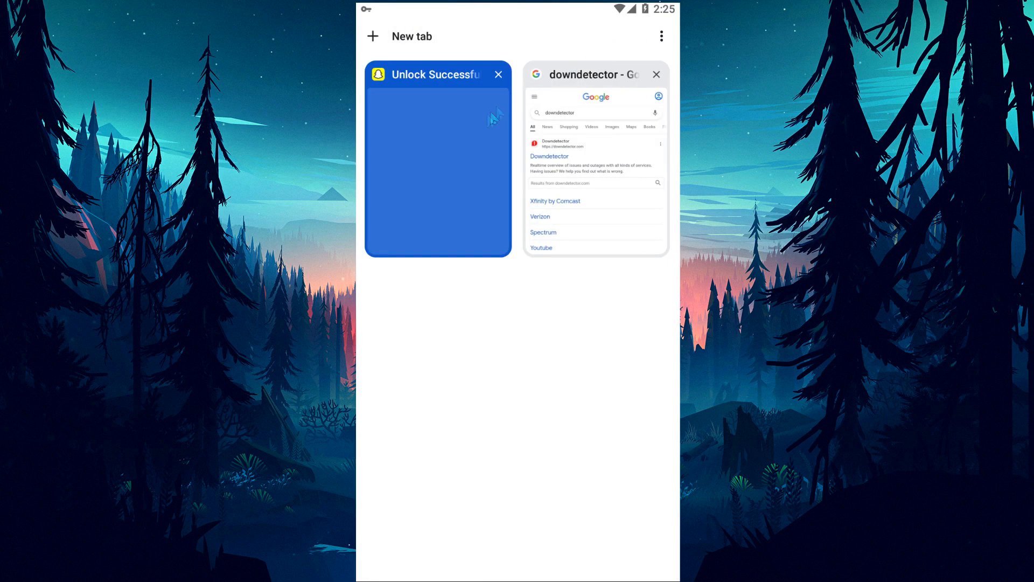
{"action": "left_click", "coordinate": [438, 165]}
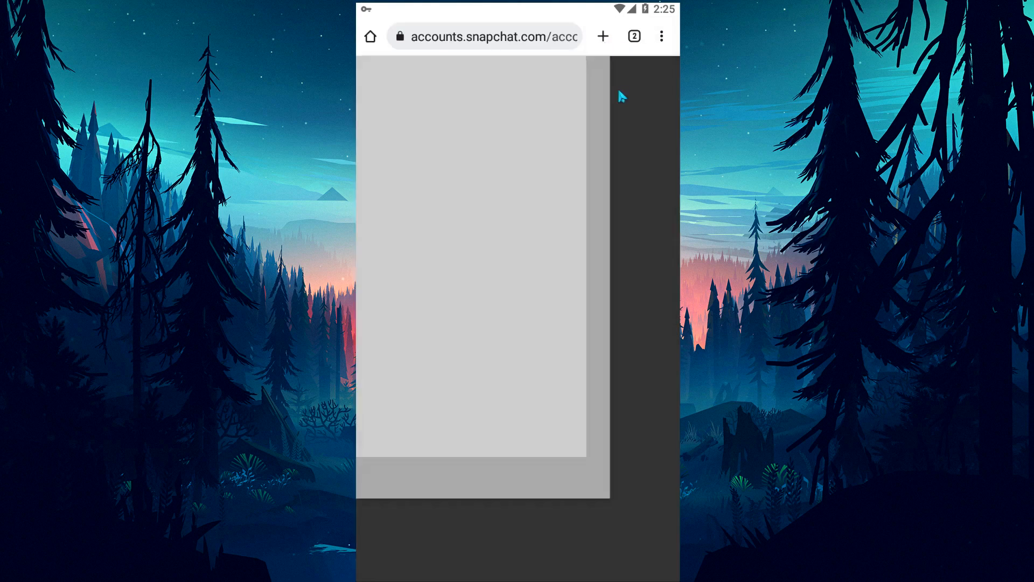
Search the web for 'snapchat old version'
{"action": "left_click", "coordinate": [485, 36]}
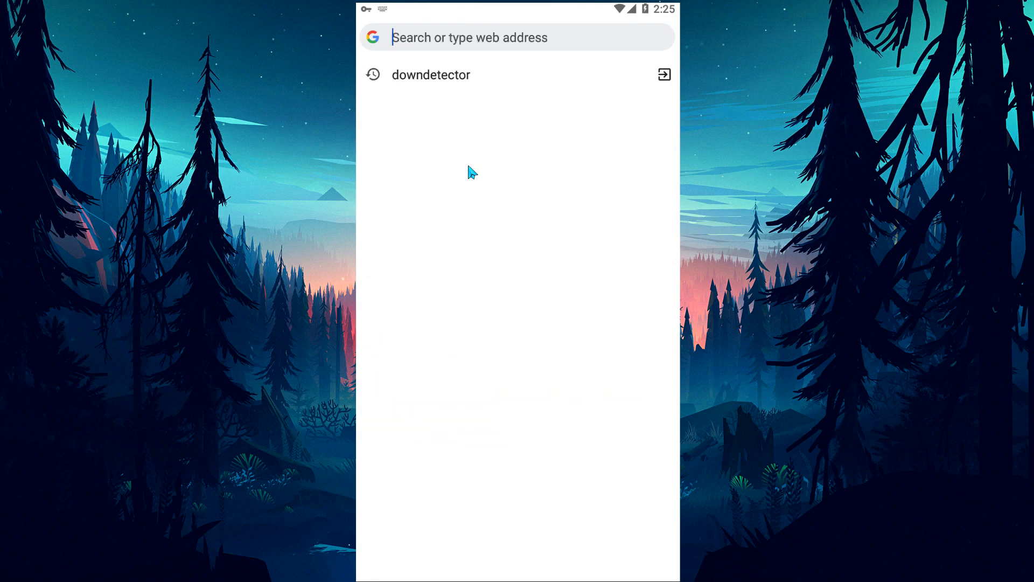
{"action": "type", "text": "snapchat"}
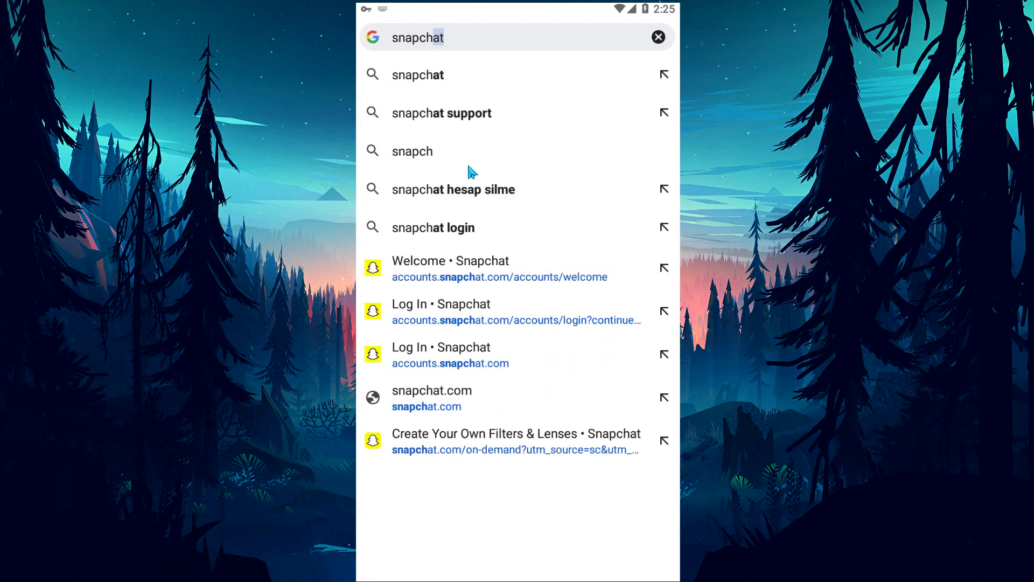
{"action": "type", "text": "old version"}
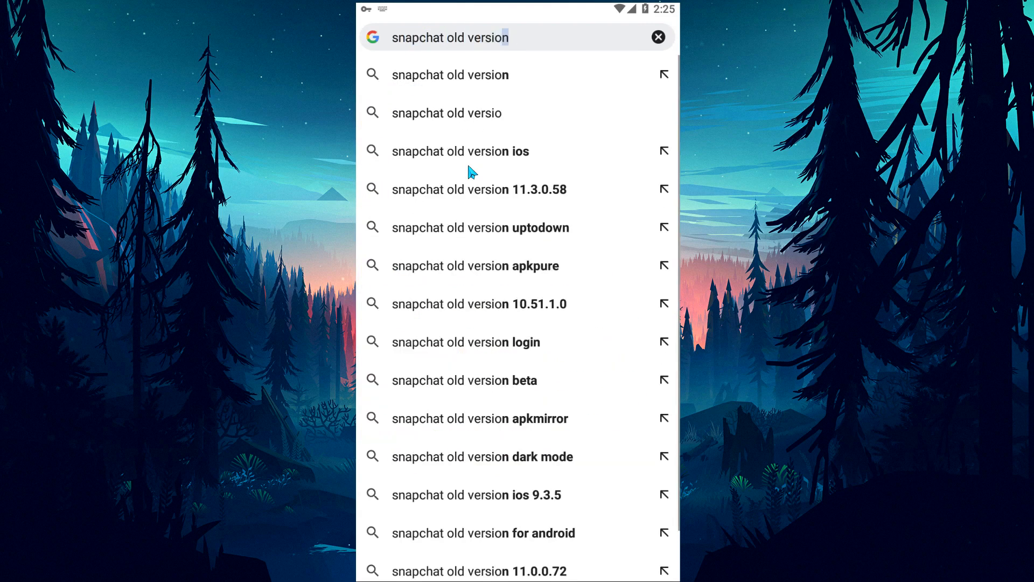
{"action": "left_click", "coordinate": [450, 74]}
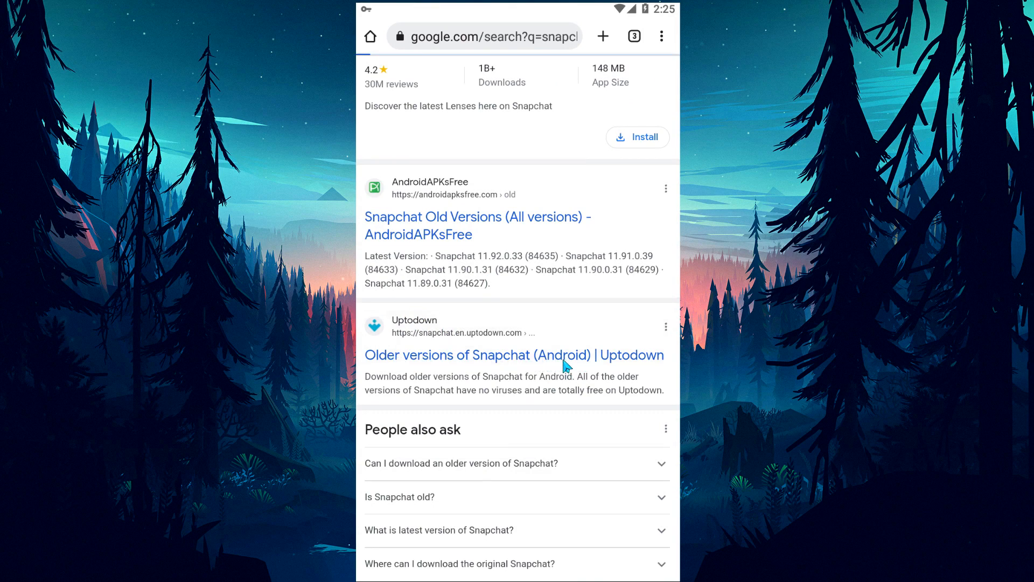
Download Snapchat 11.91.0.39 from Uptodown's older versions page, keeping it despite the warning
{"action": "left_click", "coordinate": [514, 355]}
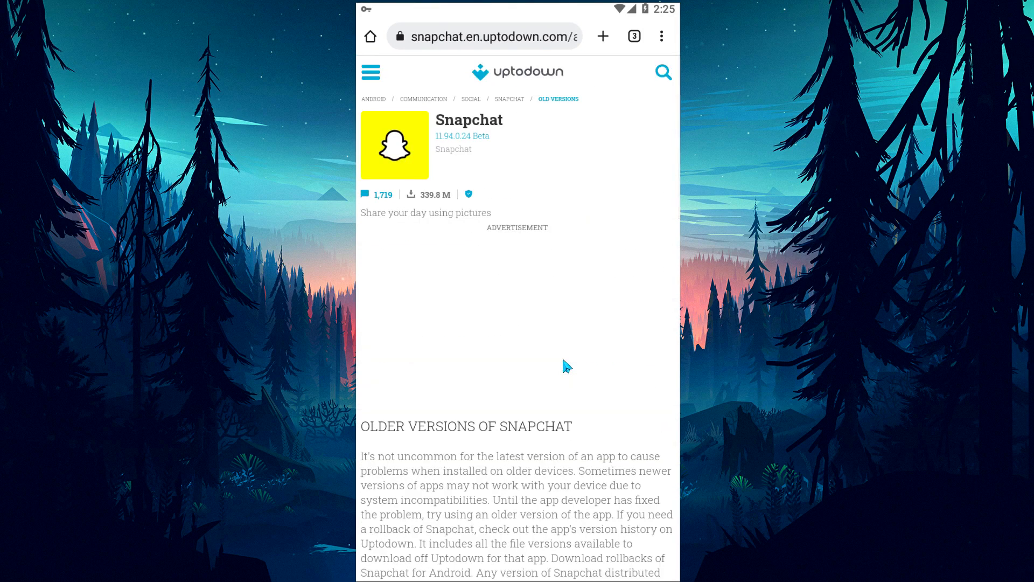
{"action": "scroll", "scroll_direction": "up", "scroll_amount": 3}
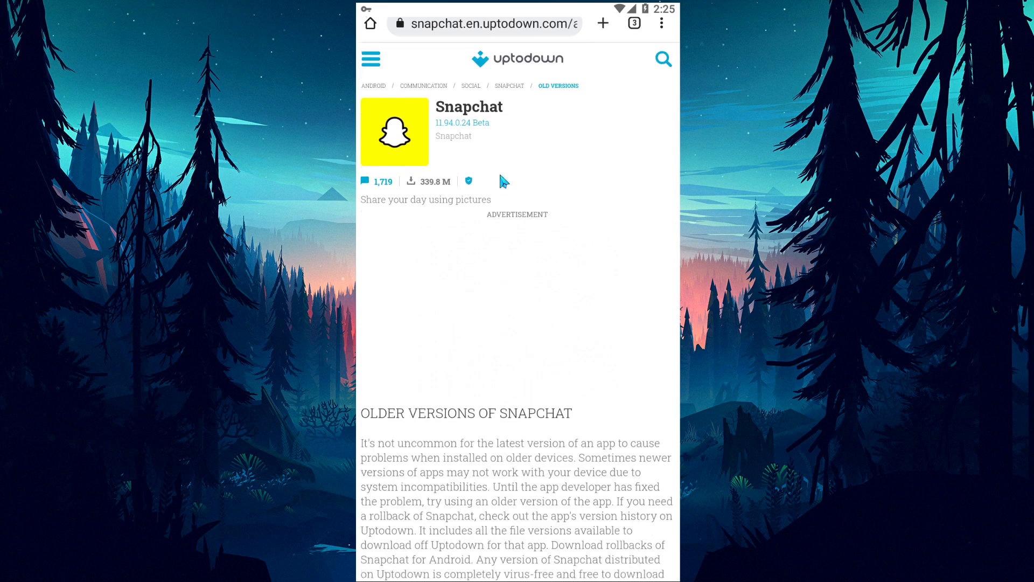
{"action": "scroll", "scroll_direction": "down", "scroll_amount": 3}
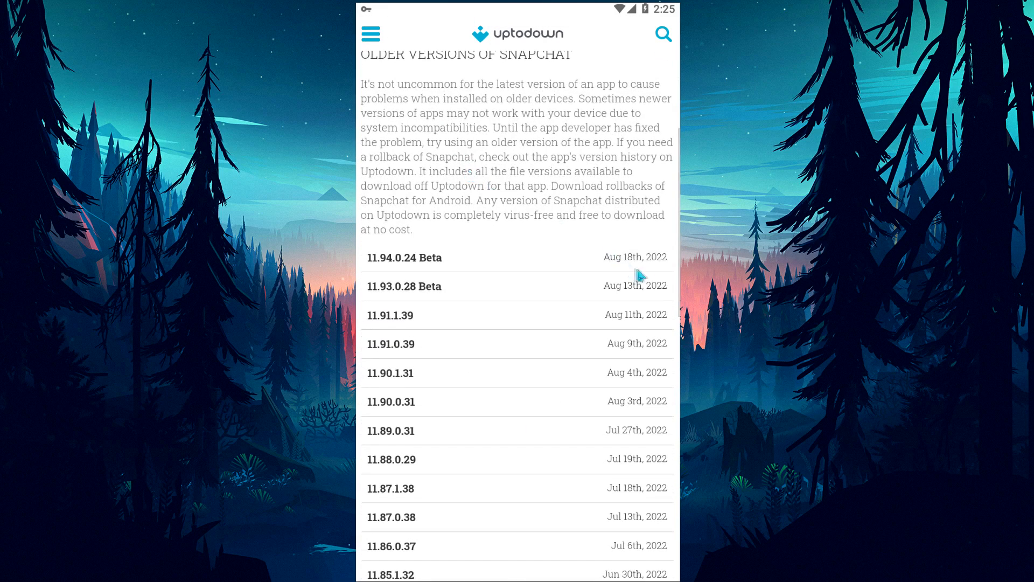
{"action": "mouse_move", "coordinate": [623, 225]}
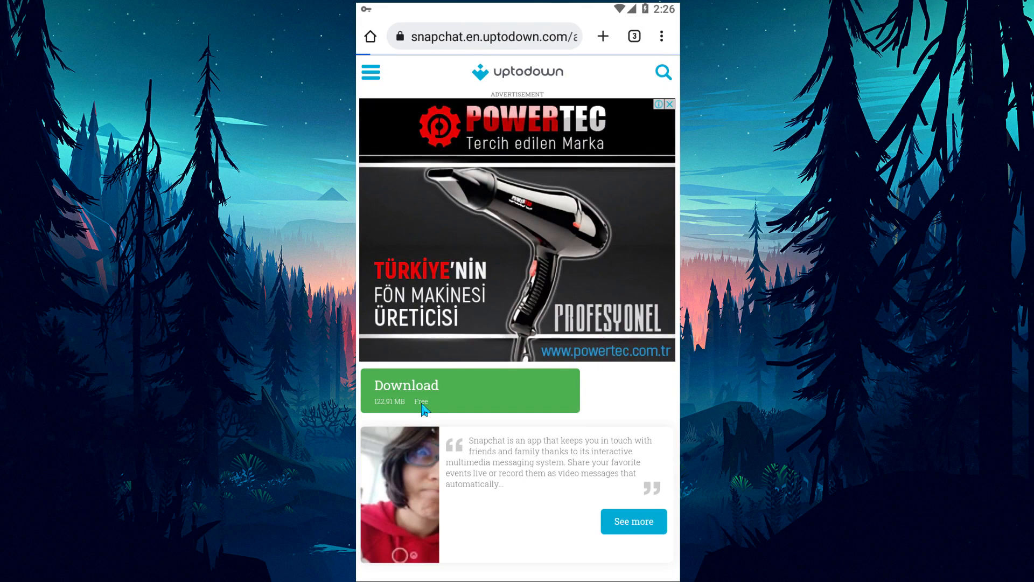
{"action": "left_click", "coordinate": [470, 391]}
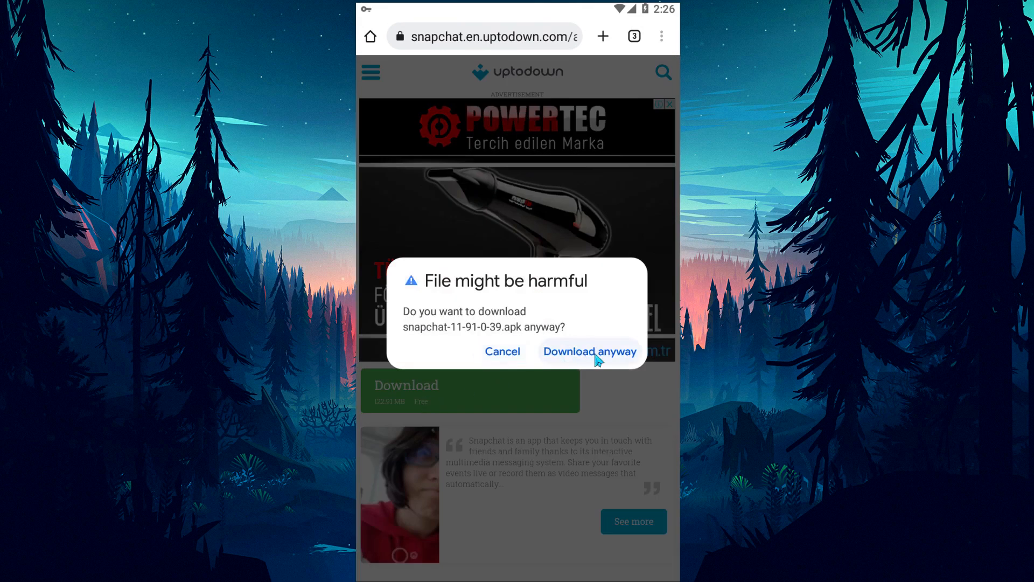
{"action": "left_click", "coordinate": [590, 351]}
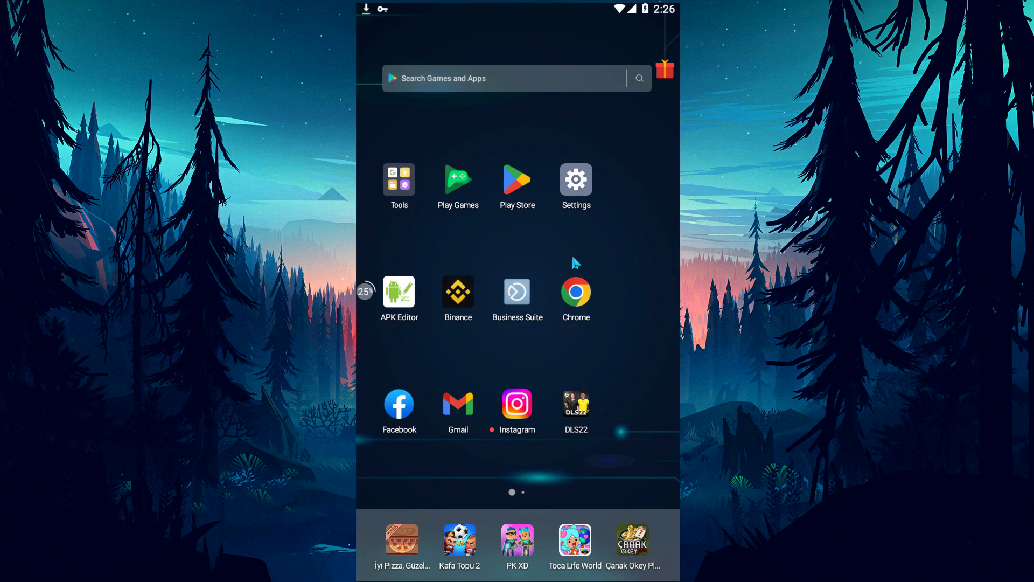
Open File Manager from Tools and reopen Download to list snapchat-11-91-0-39.apk
{"action": "left_click", "coordinate": [399, 183]}
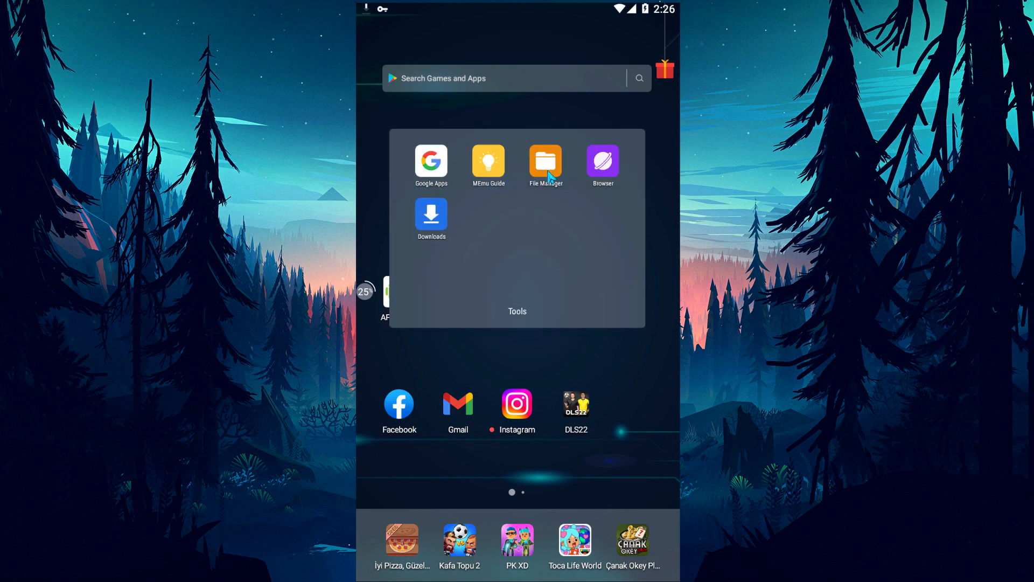
{"action": "left_click", "coordinate": [546, 164]}
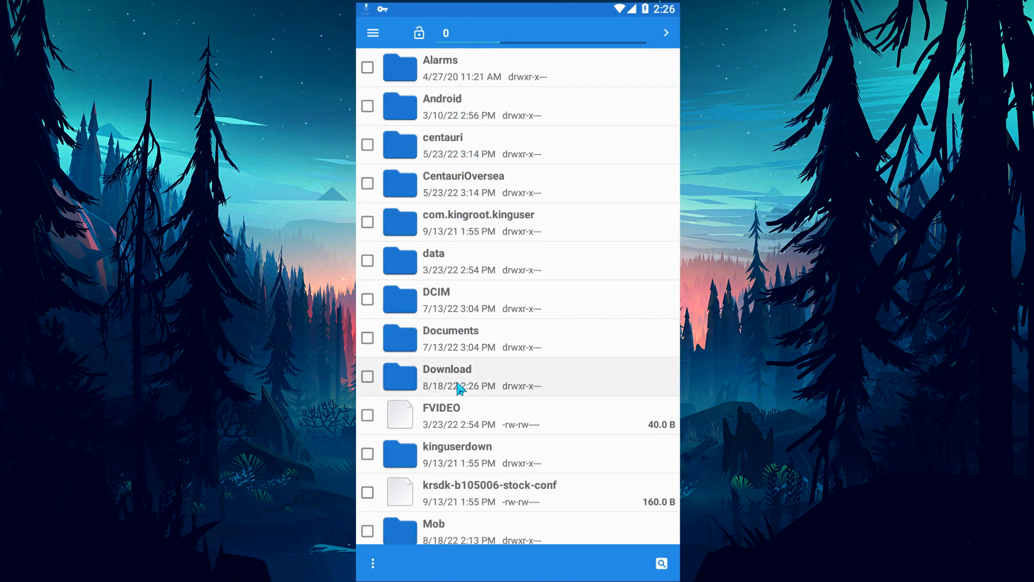
{"action": "left_click", "coordinate": [447, 377]}
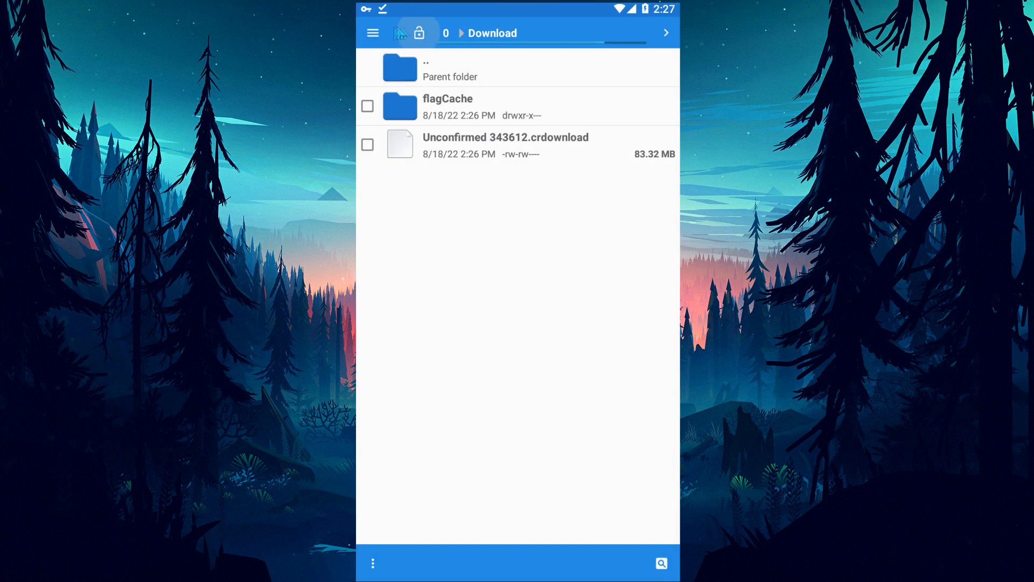
{"action": "left_click", "coordinate": [449, 67]}
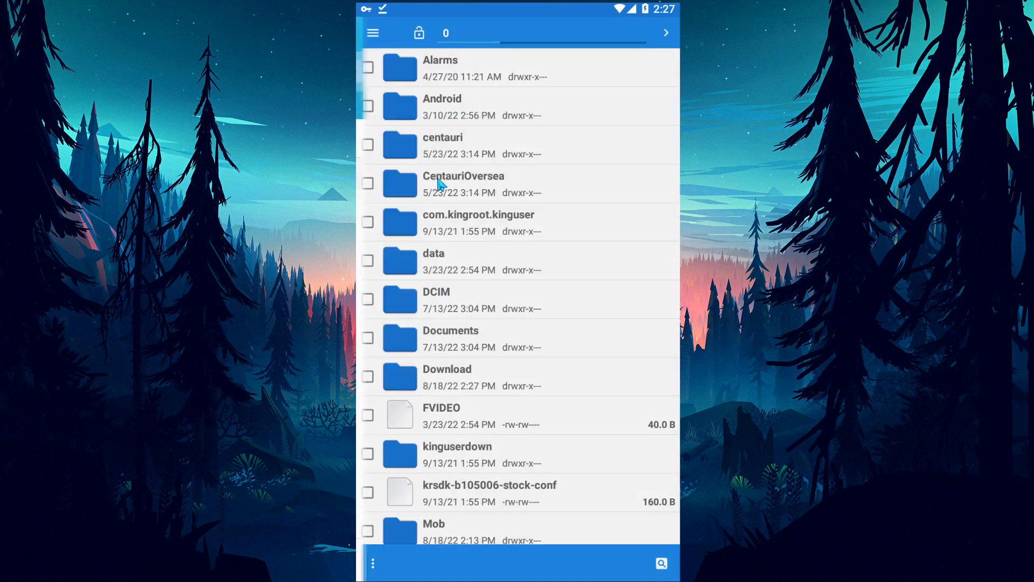
{"action": "left_click", "coordinate": [447, 376]}
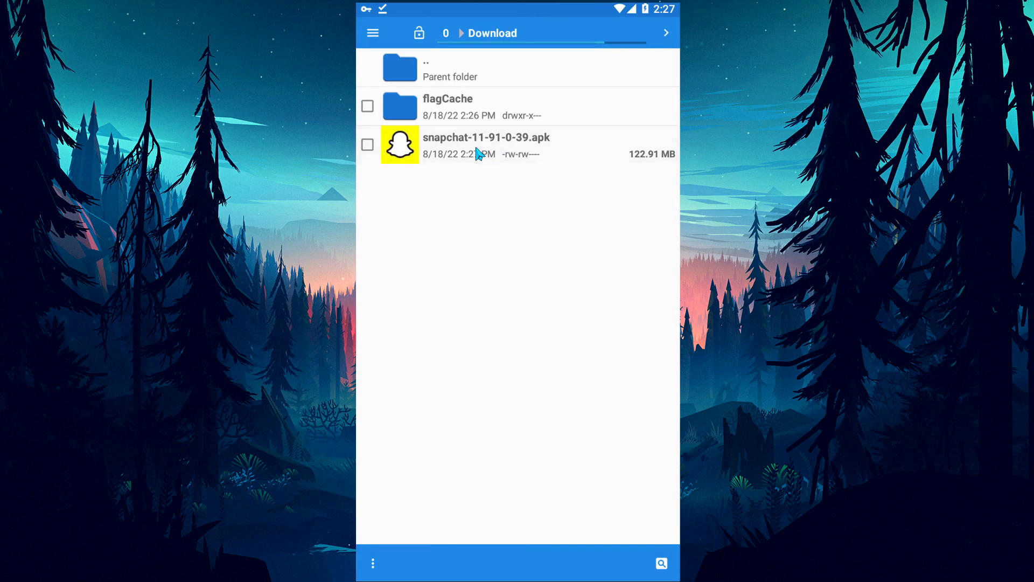
Install Snapchat 11.91.0.39 from the APK, open it to the login screen, then go home
{"action": "left_click", "coordinate": [486, 145]}
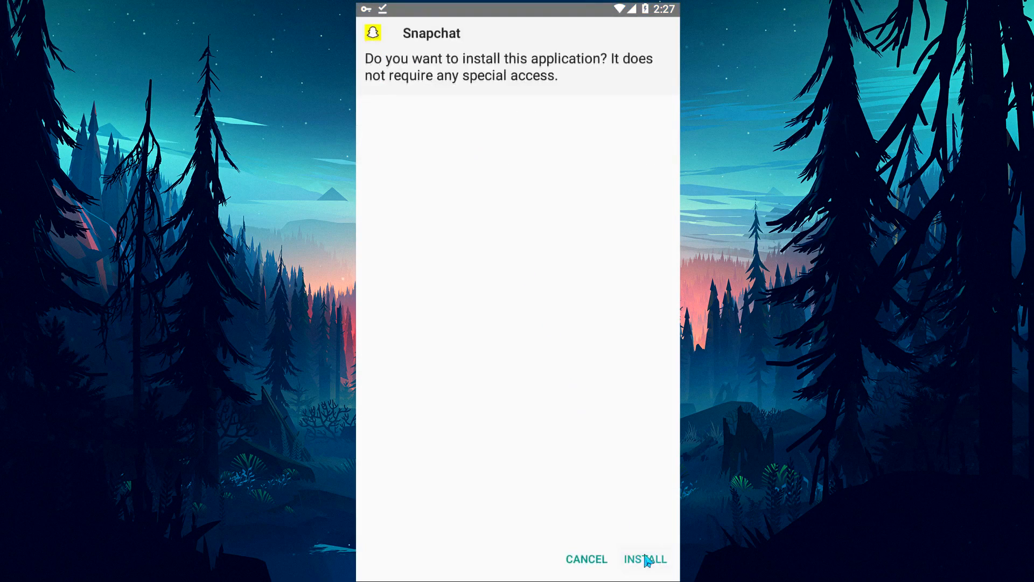
{"action": "left_click", "coordinate": [645, 559]}
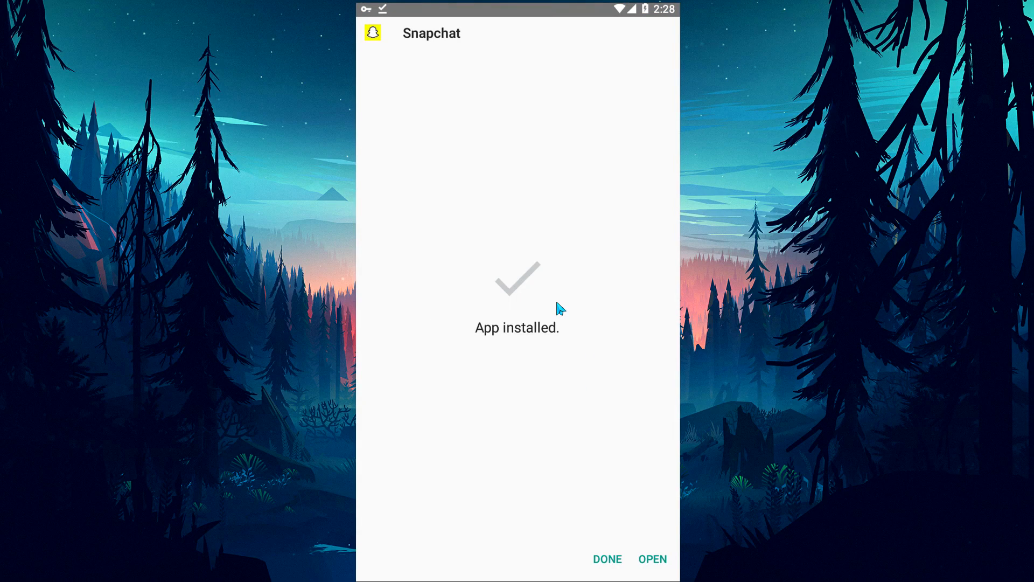
{"action": "left_click", "coordinate": [652, 559]}
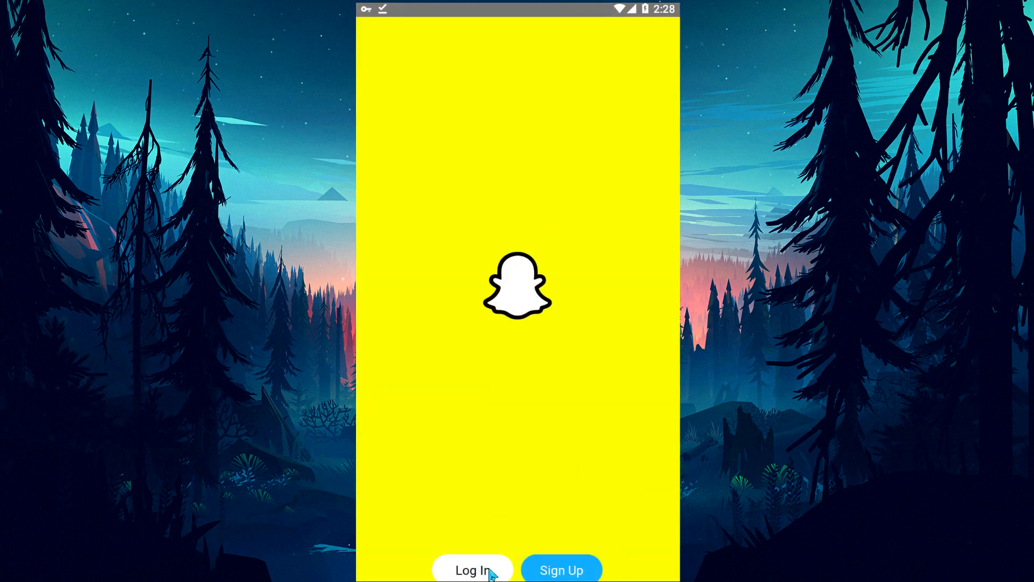
{"action": "left_click", "coordinate": [472, 571]}
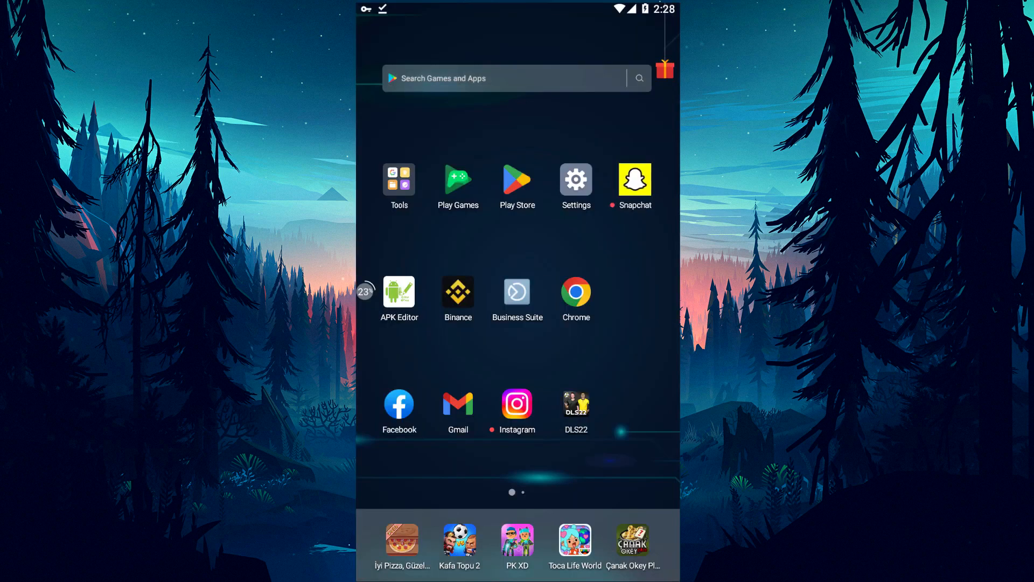
{"action": "mouse_move", "coordinate": [518, 191]}
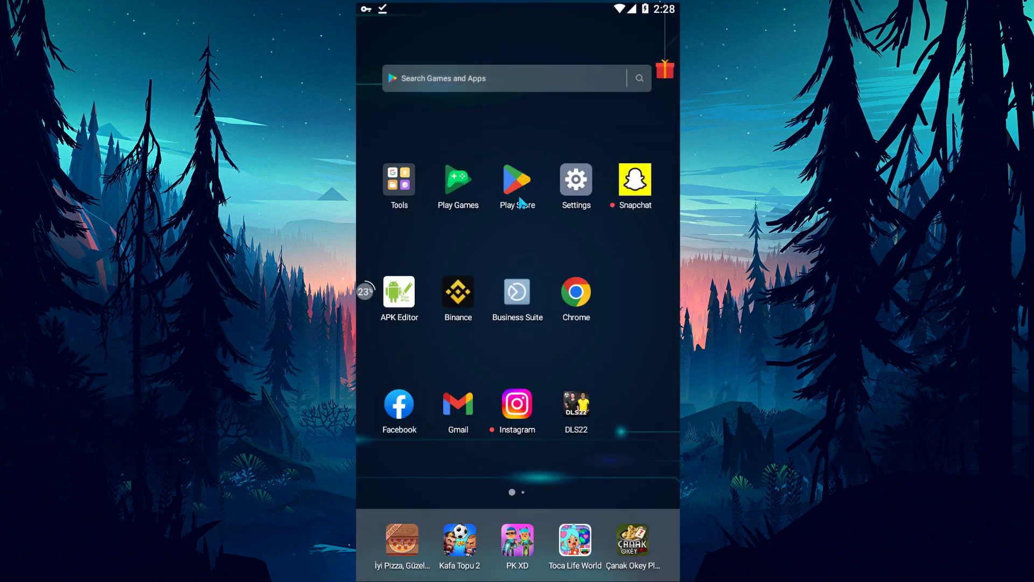
{"action": "type", "text": "Multiple Accou"}
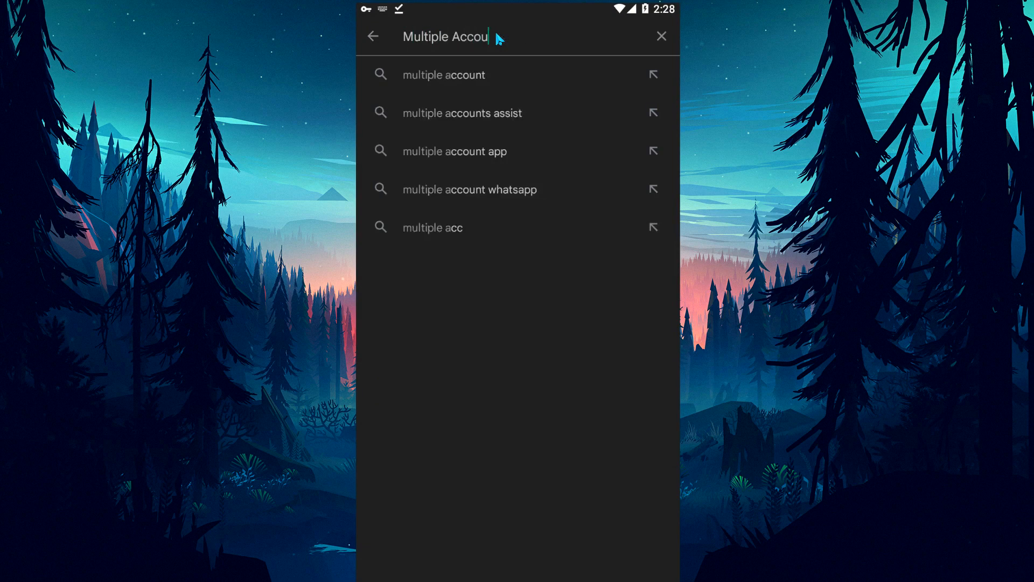
{"action": "left_click", "coordinate": [444, 74]}
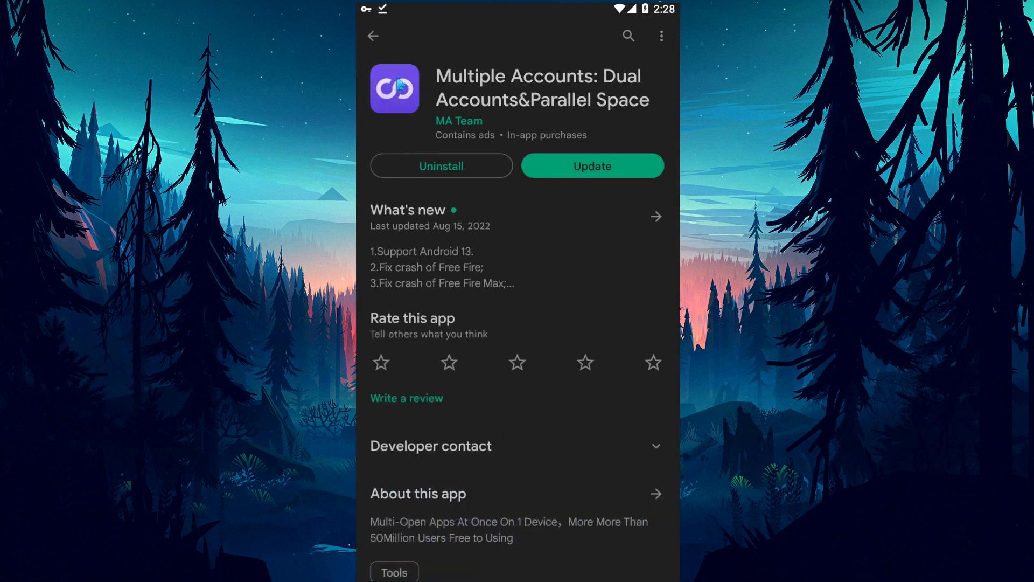
{"action": "mouse_move", "coordinate": [597, 197]}
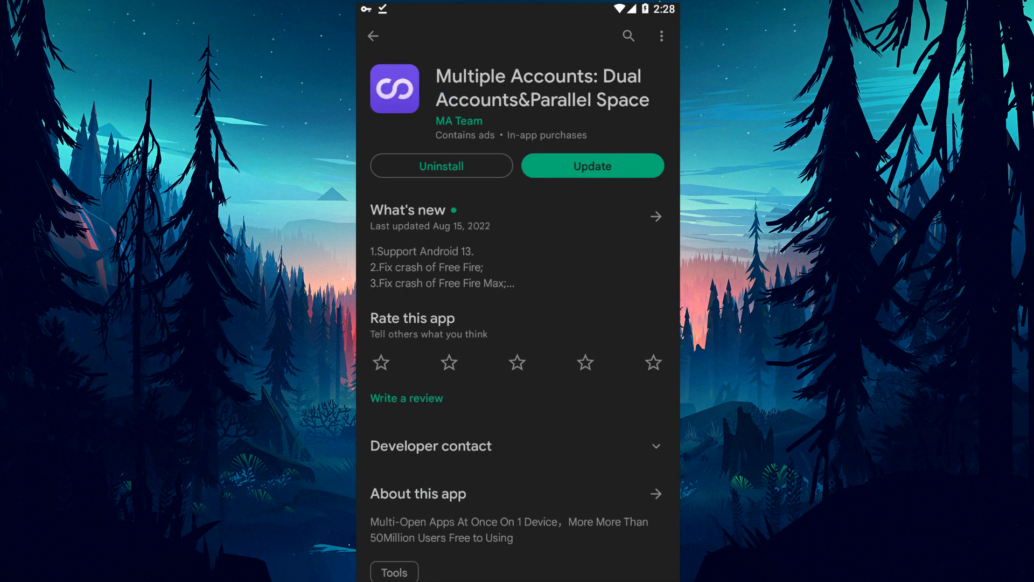
{"action": "left_click", "coordinate": [373, 35]}
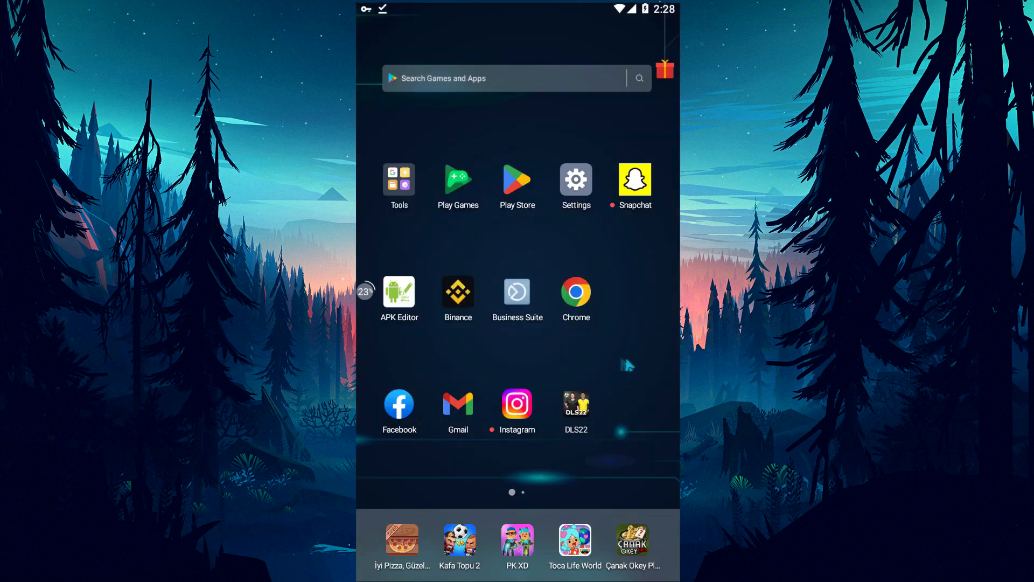
{"action": "scroll", "scroll_direction": "left", "scroll_amount": 3}
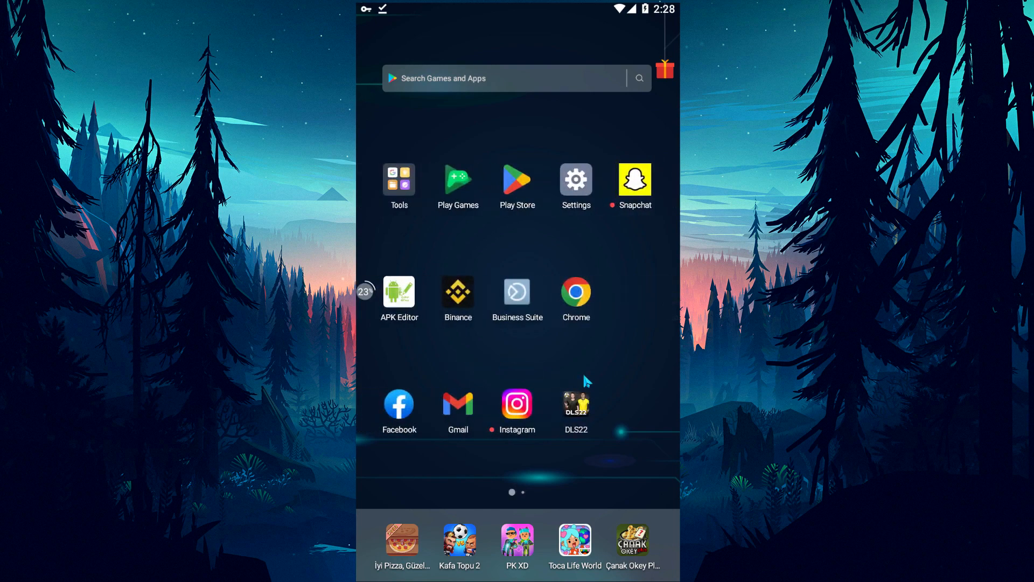
{"action": "mouse_move", "coordinate": [579, 302]}
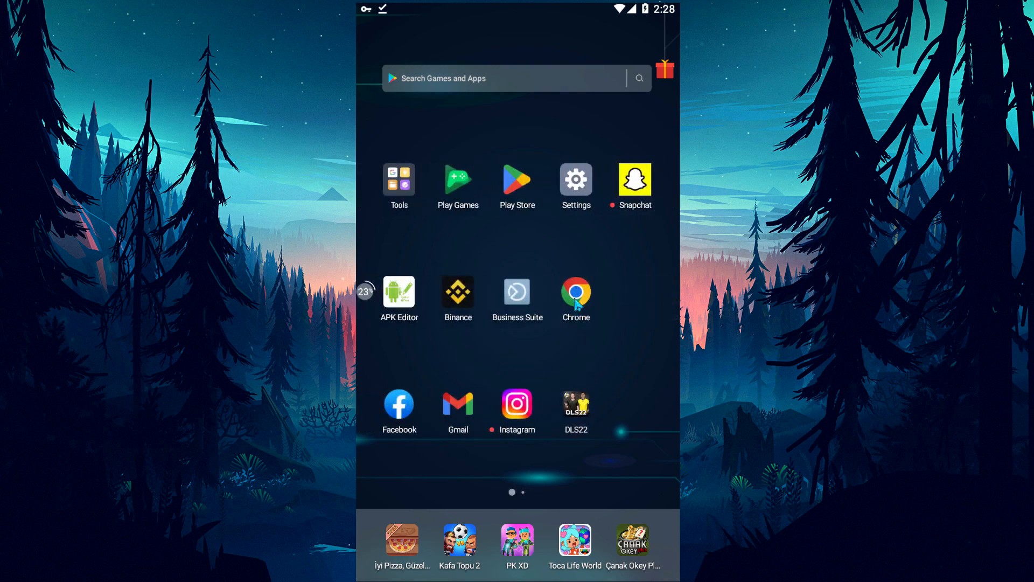
Open the Downdetector website from Chrome's downdetector search results tab
{"action": "left_click", "coordinate": [575, 291]}
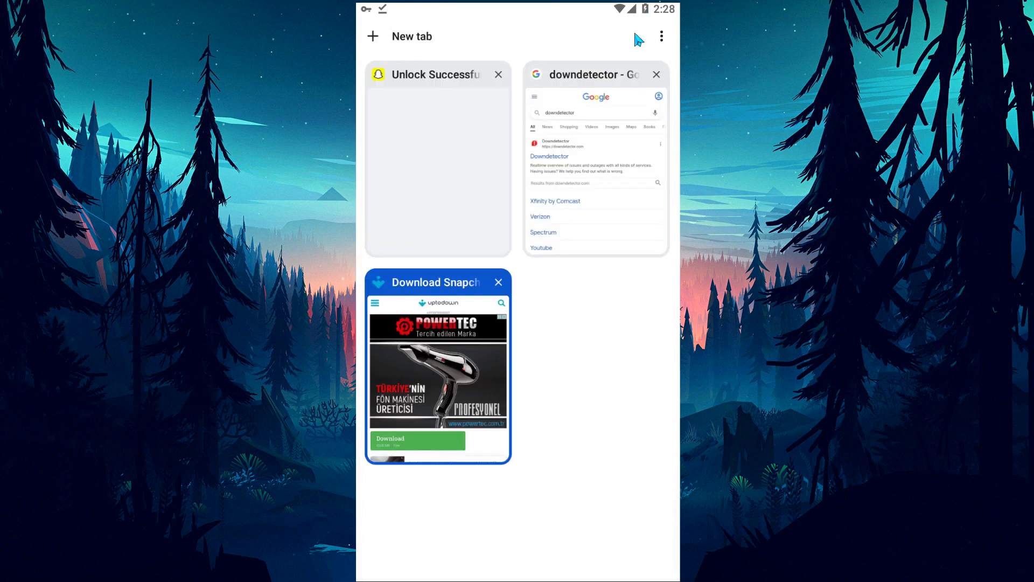
{"action": "left_click", "coordinate": [594, 158]}
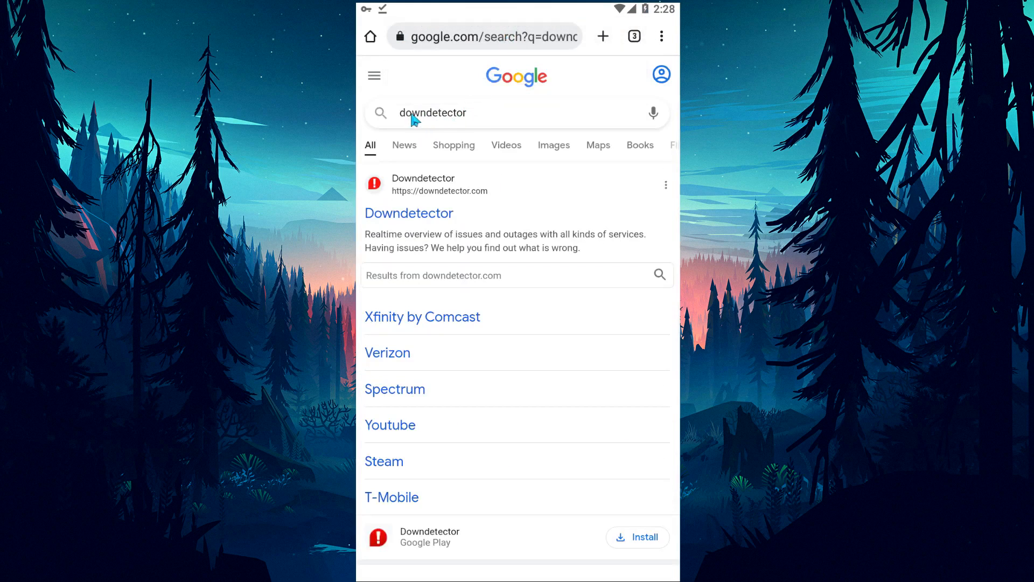
{"action": "mouse_move", "coordinate": [442, 194]}
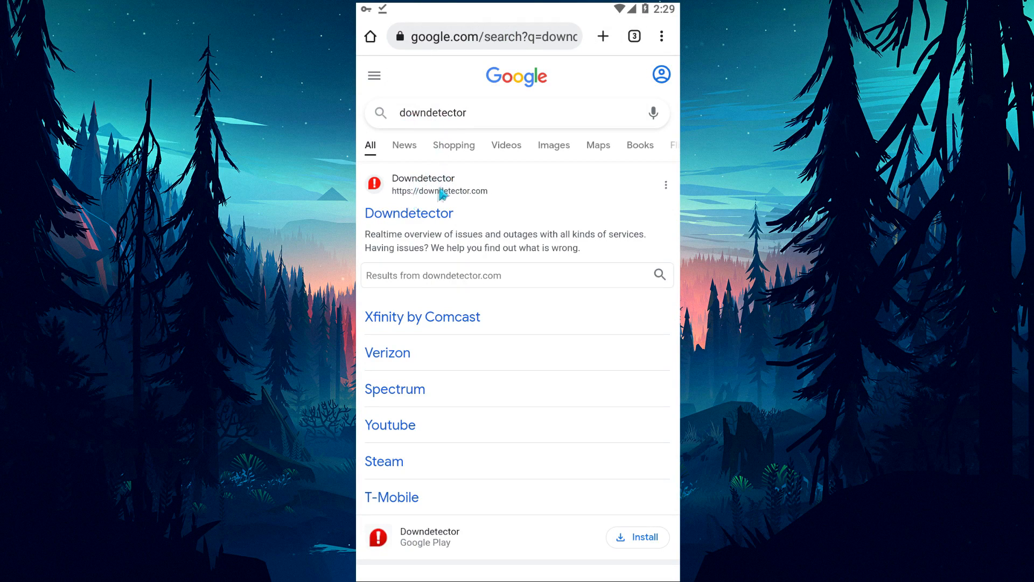
{"action": "mouse_move", "coordinate": [426, 220]}
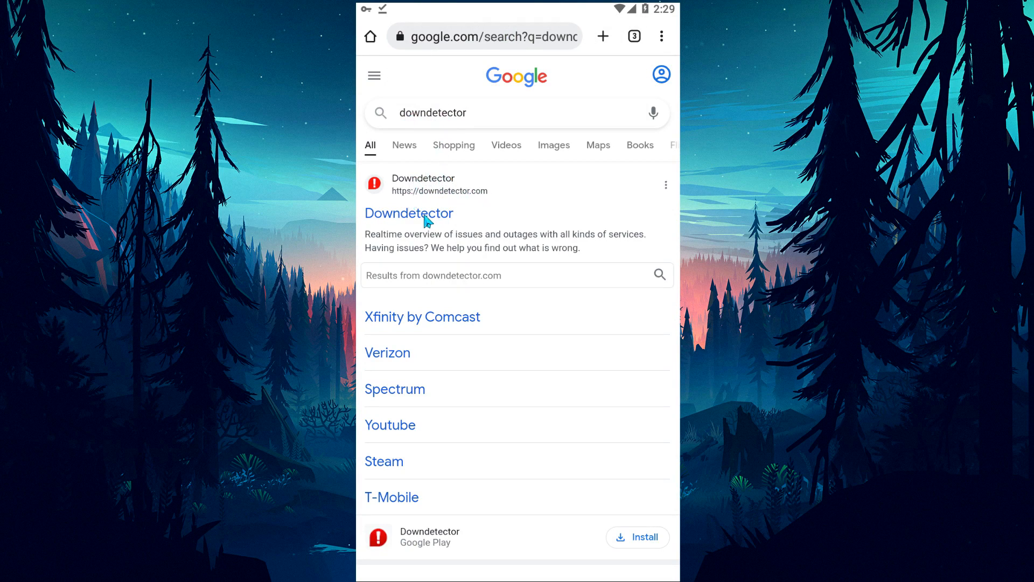
{"action": "left_click", "coordinate": [409, 214]}
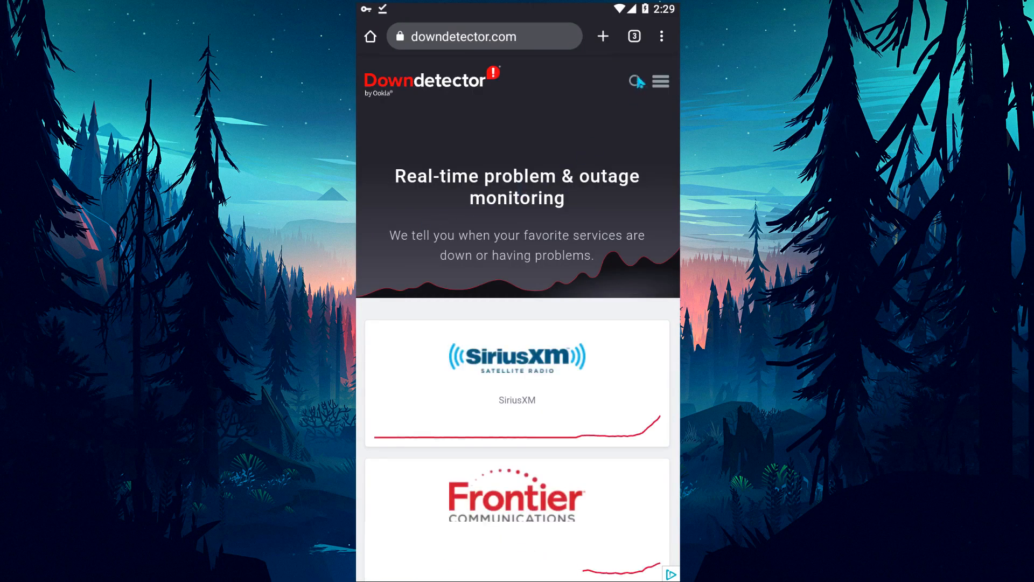
Search Downdetector for Snapchat and scroll to its 24-hour outage chart
{"action": "left_click", "coordinate": [635, 81]}
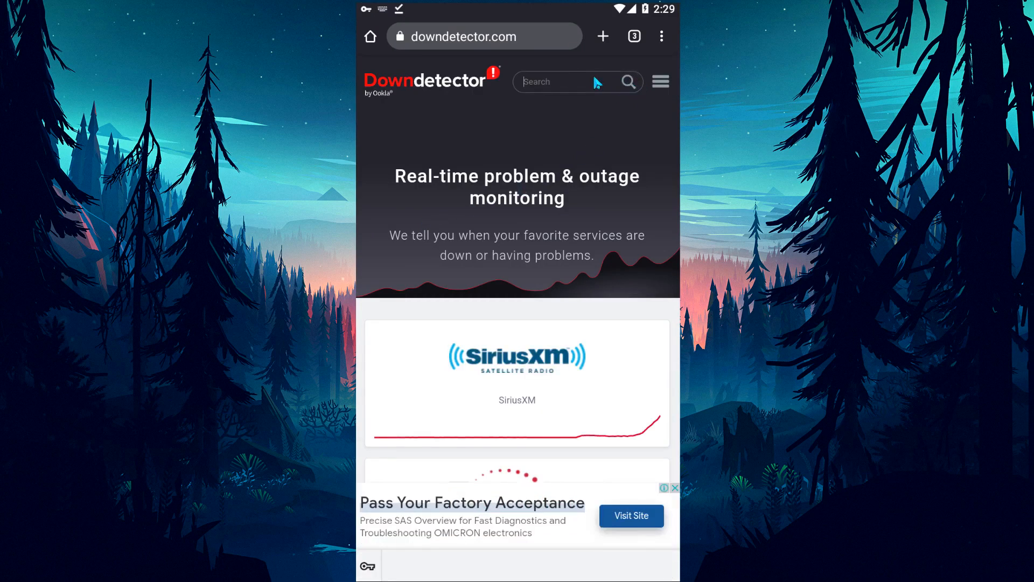
{"action": "type", "text": "Snapchat"}
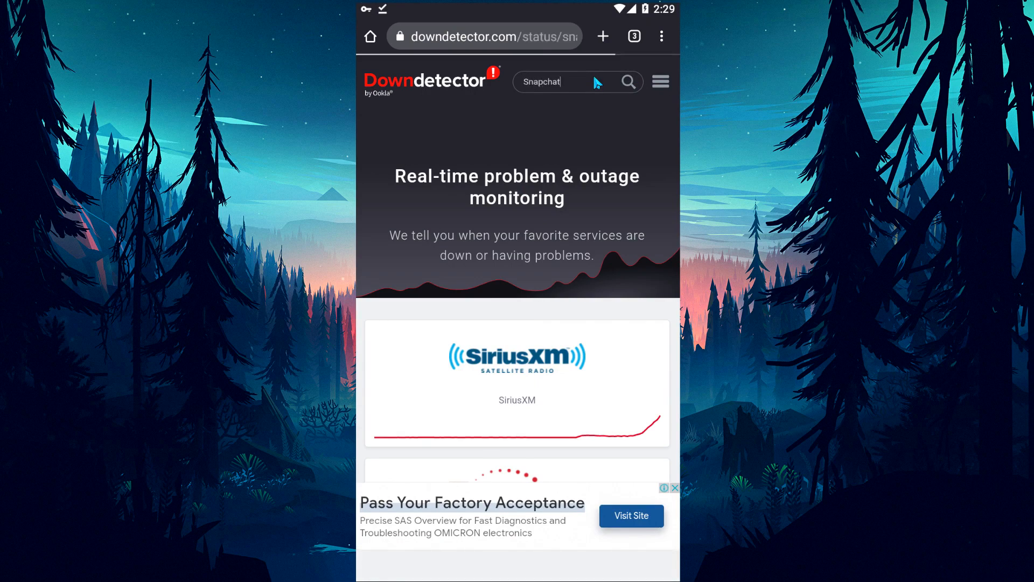
{"action": "left_click", "coordinate": [627, 81]}
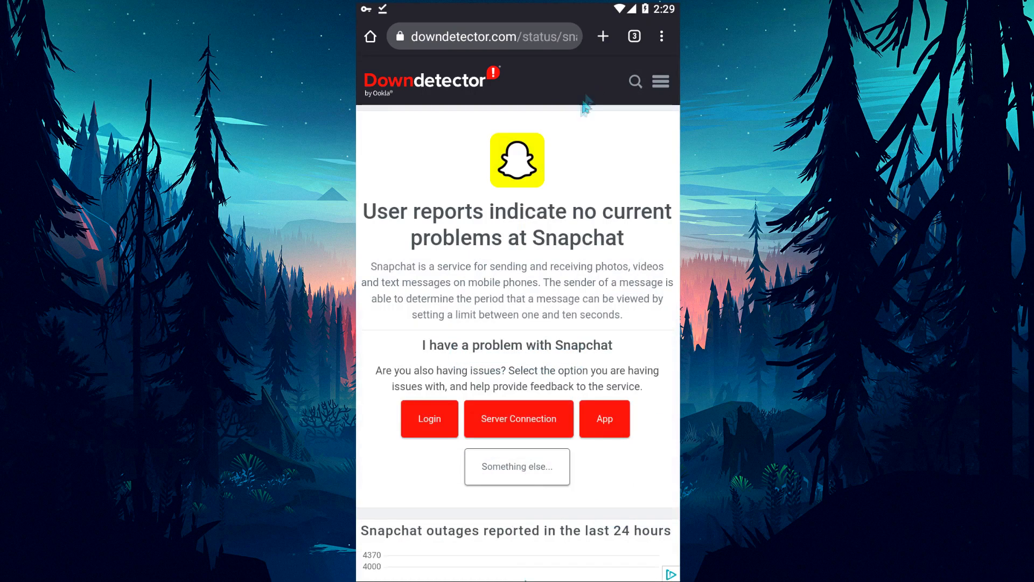
{"action": "scroll", "scroll_direction": "down", "scroll_amount": 3}
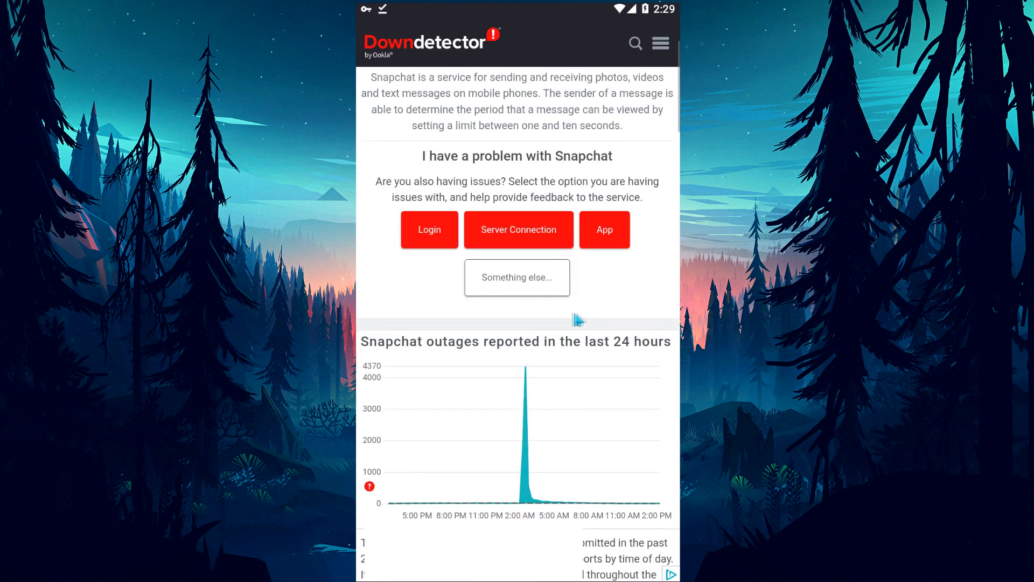
{"action": "scroll", "scroll_direction": "down", "scroll_amount": 3}
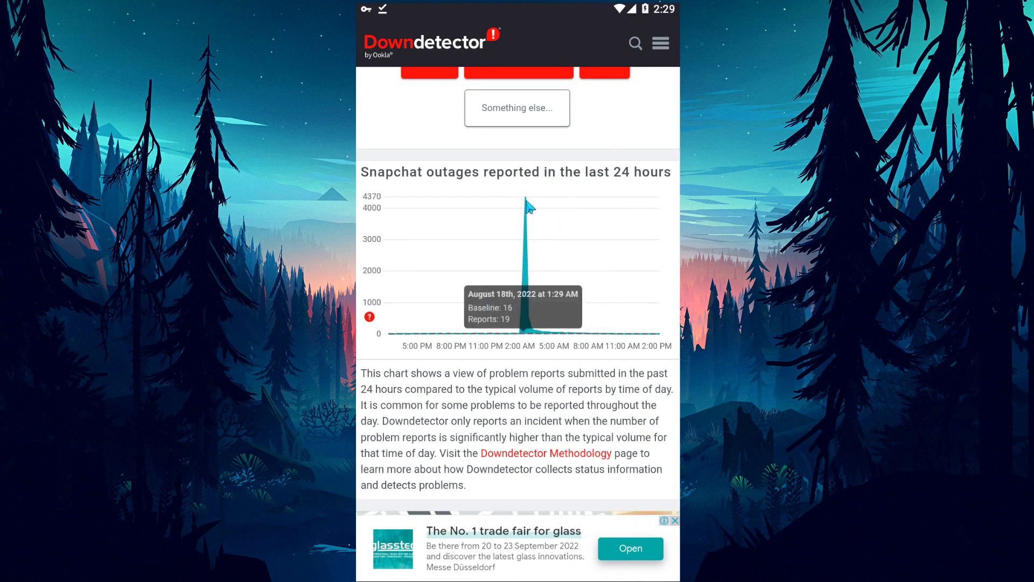
{"action": "mouse_move", "coordinate": [528, 205]}
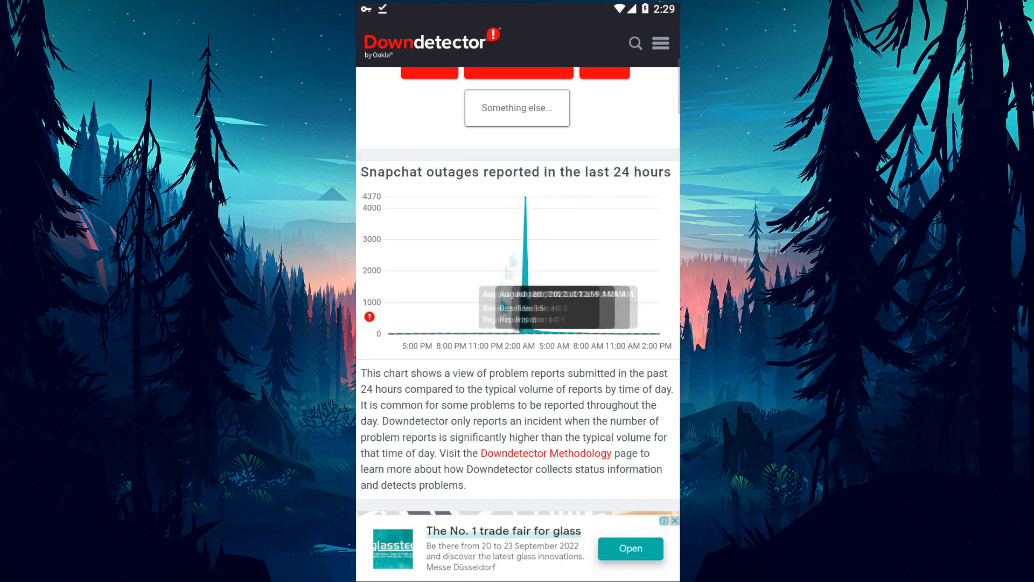
{"action": "scroll", "scroll_direction": "up", "scroll_amount": 3}
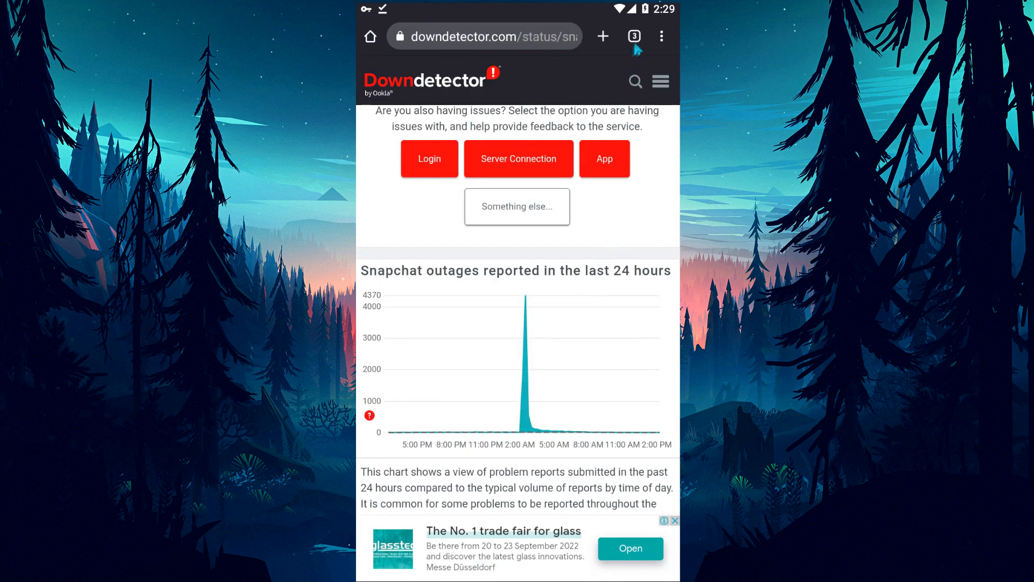
Load hatauzmani.com/forum in a new tab and start posting a new thread
{"action": "left_click", "coordinate": [602, 36]}
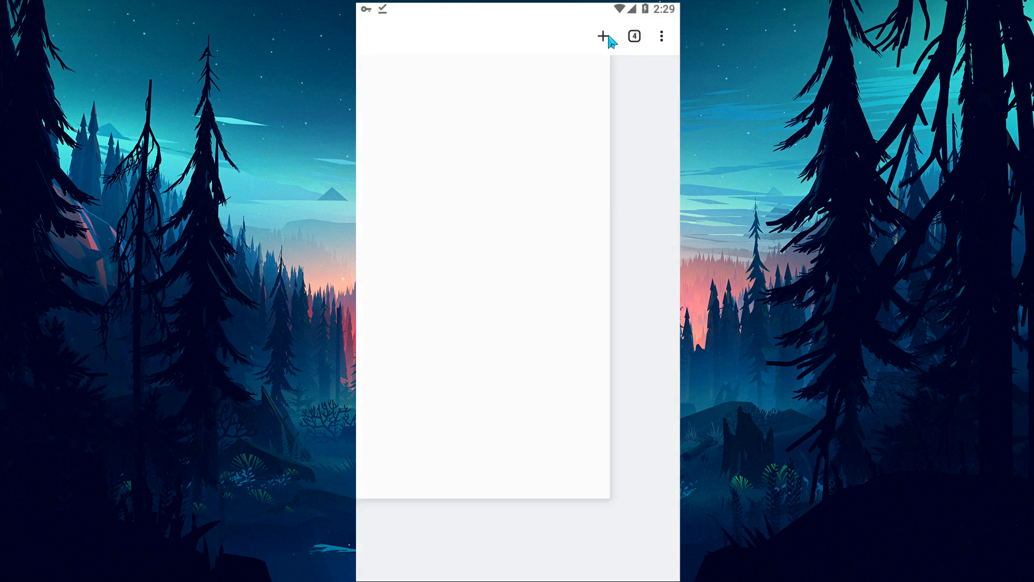
{"action": "type", "text": "ha"}
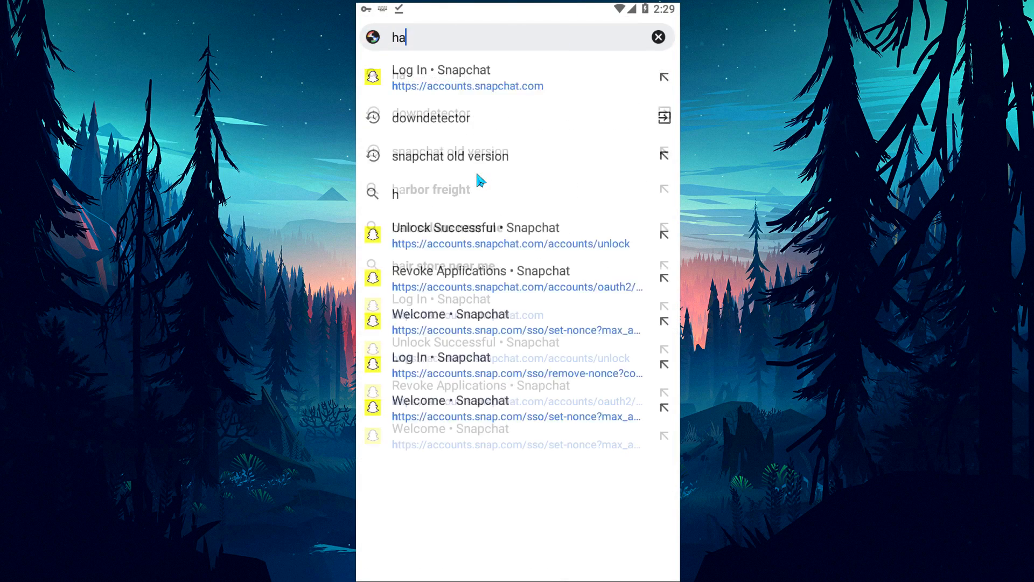
{"action": "type", "text": "hatauzmani.com/forum/"}
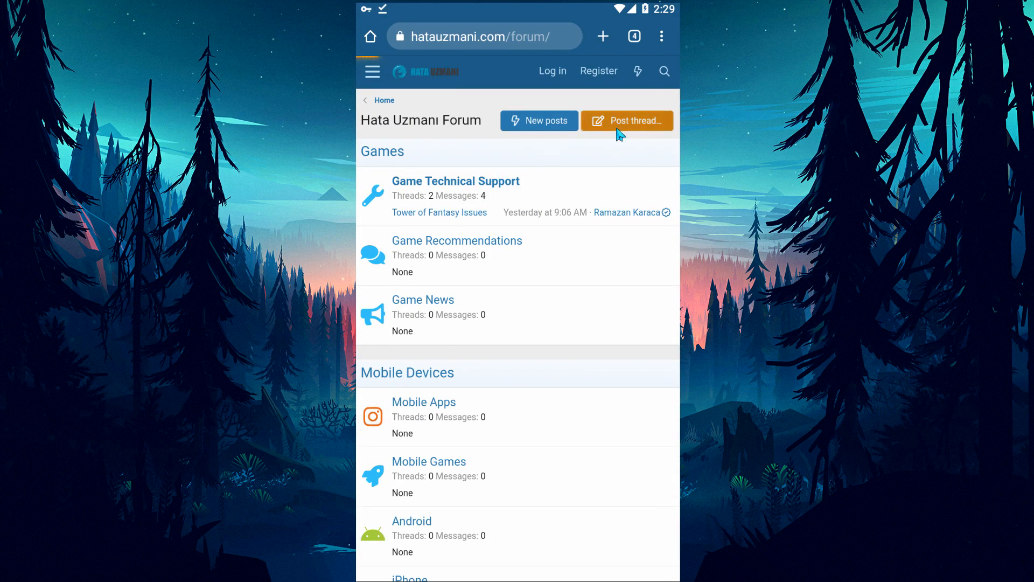
{"action": "left_click", "coordinate": [626, 121]}
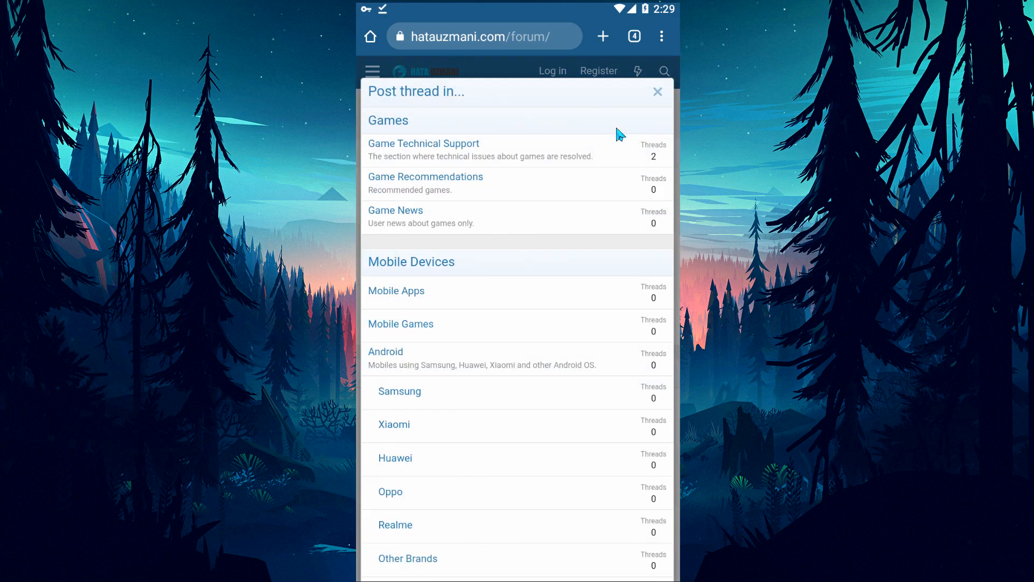